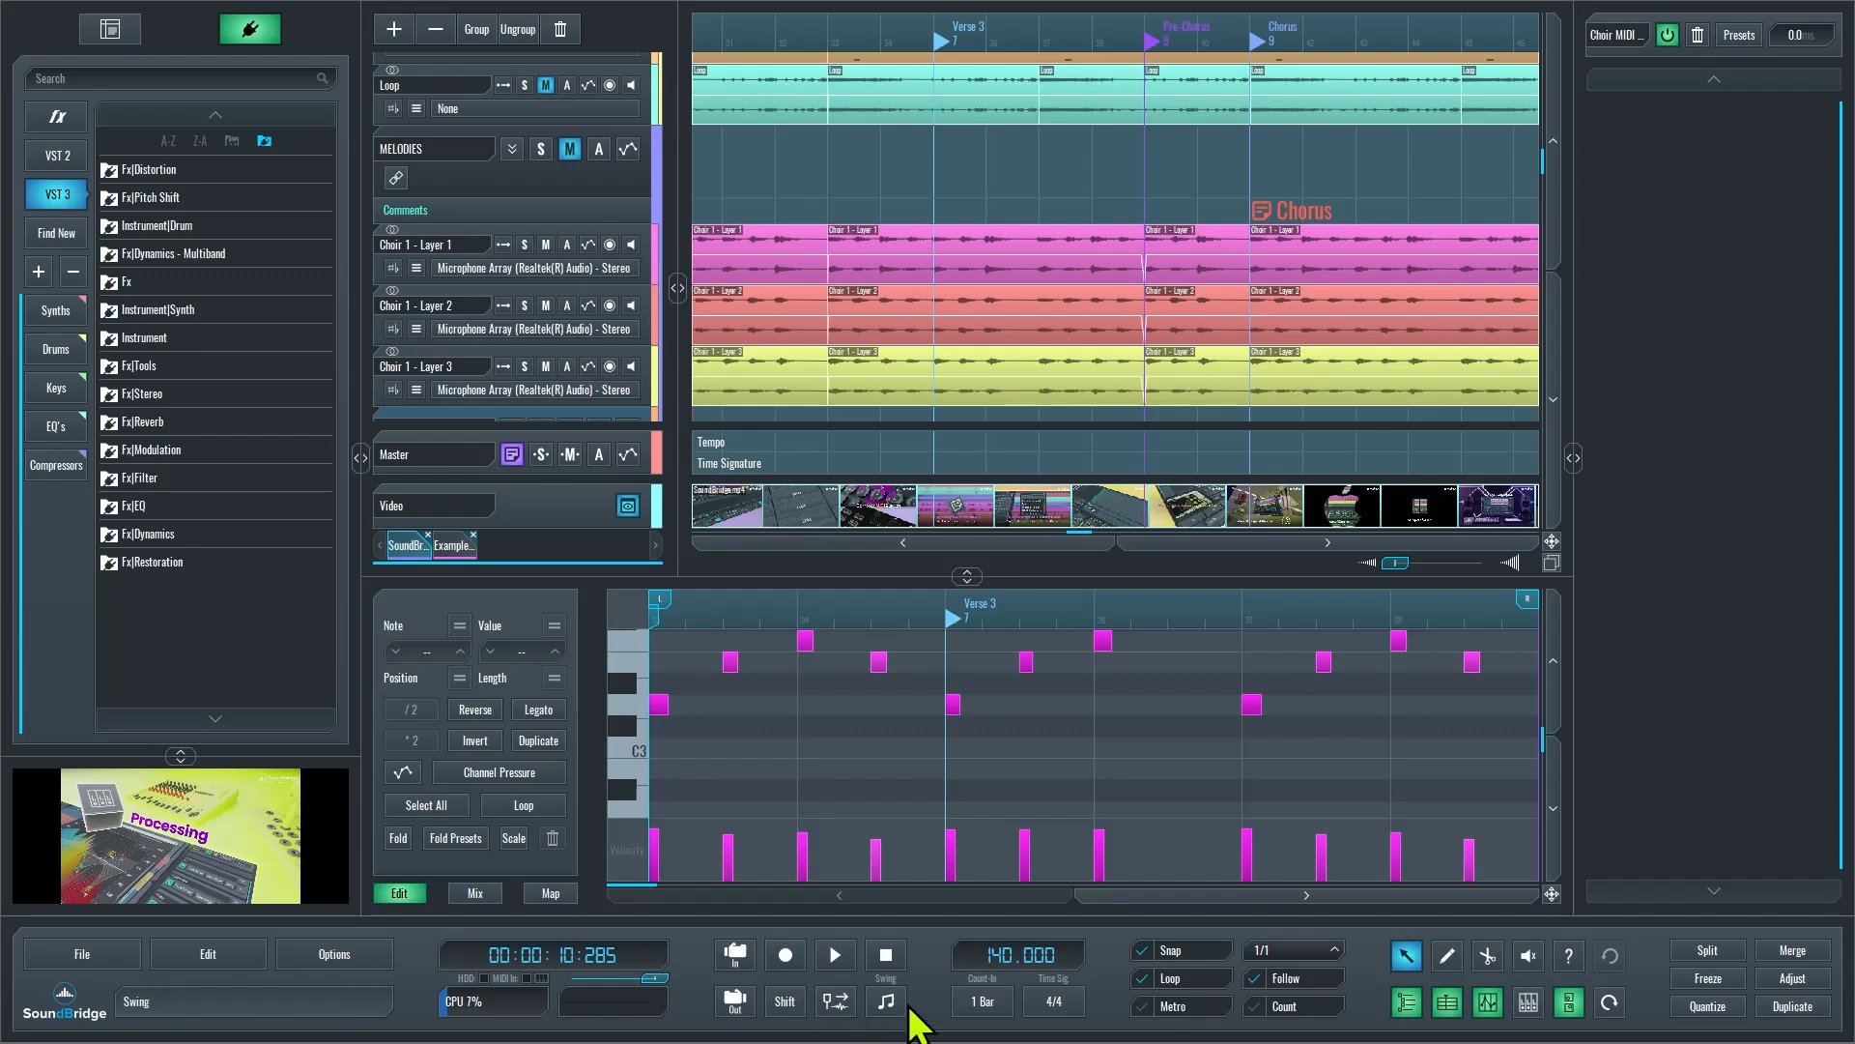
Switch to the Pencil tool and click on the Choir track to add silence
left_click(1446, 955)
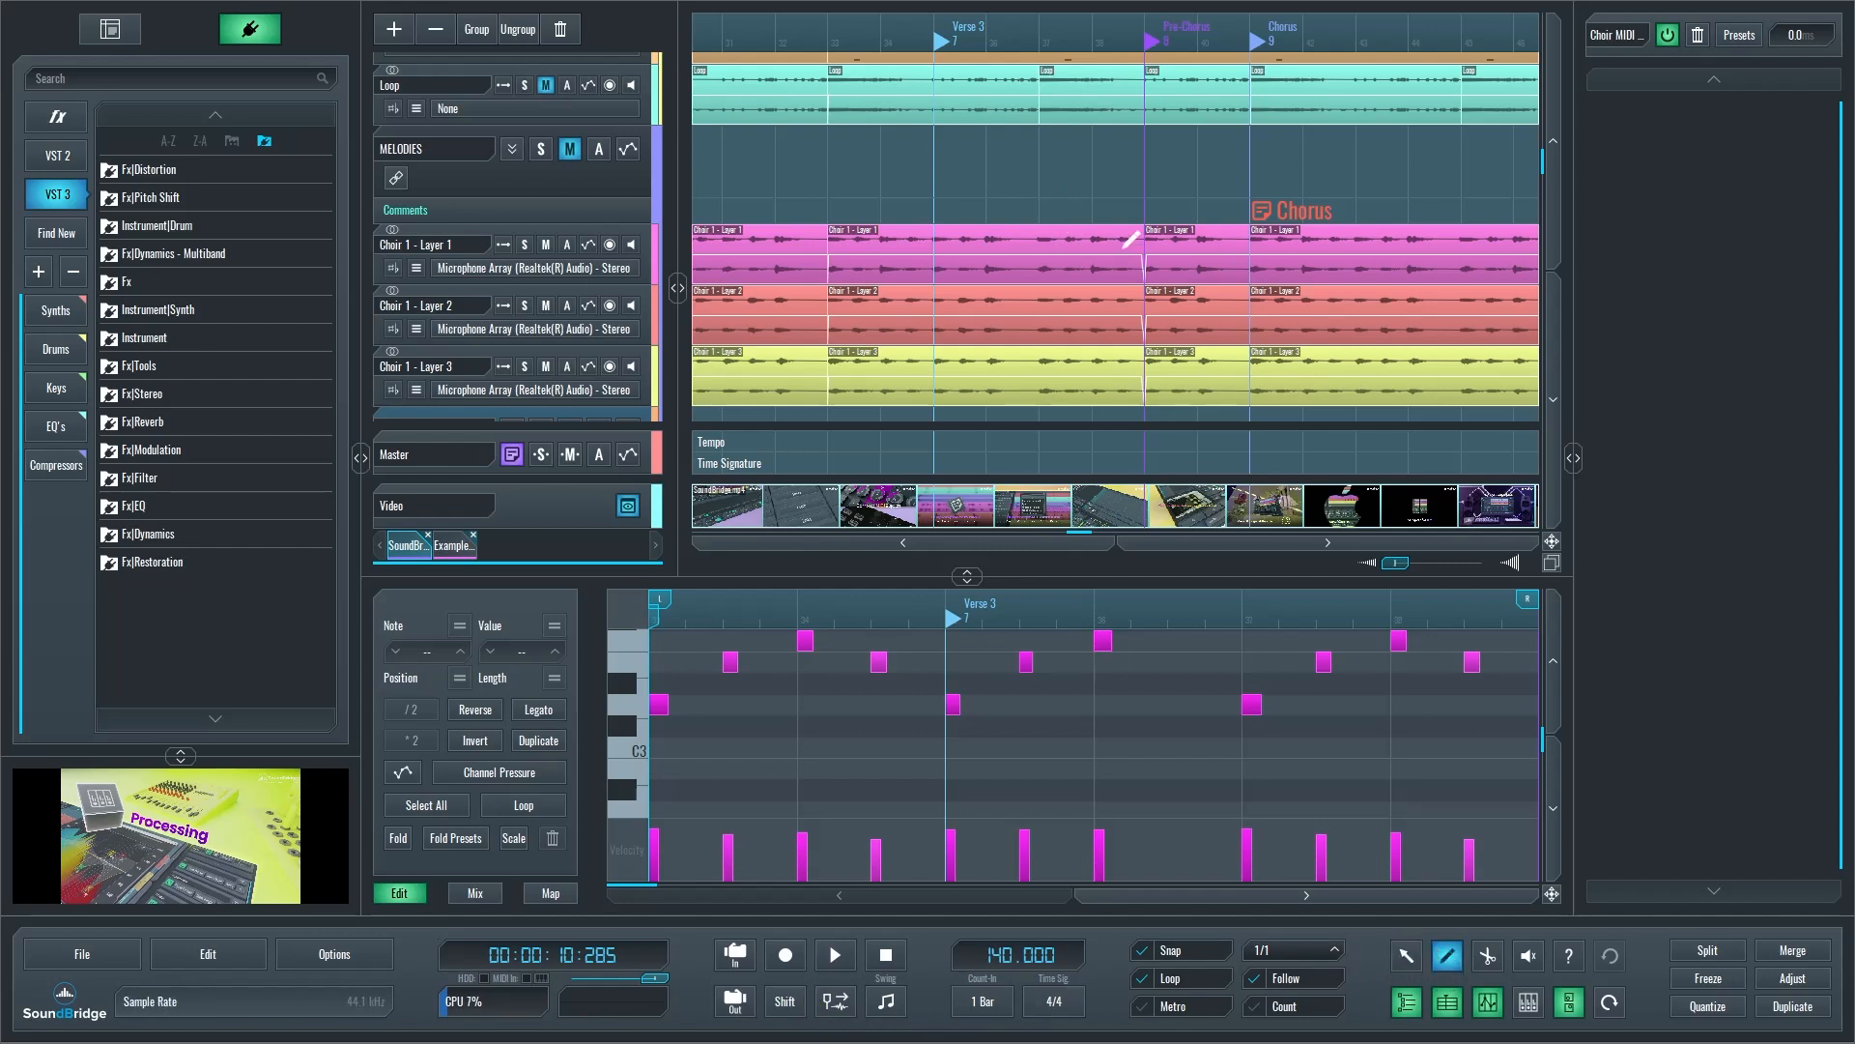
left_click(1486, 955)
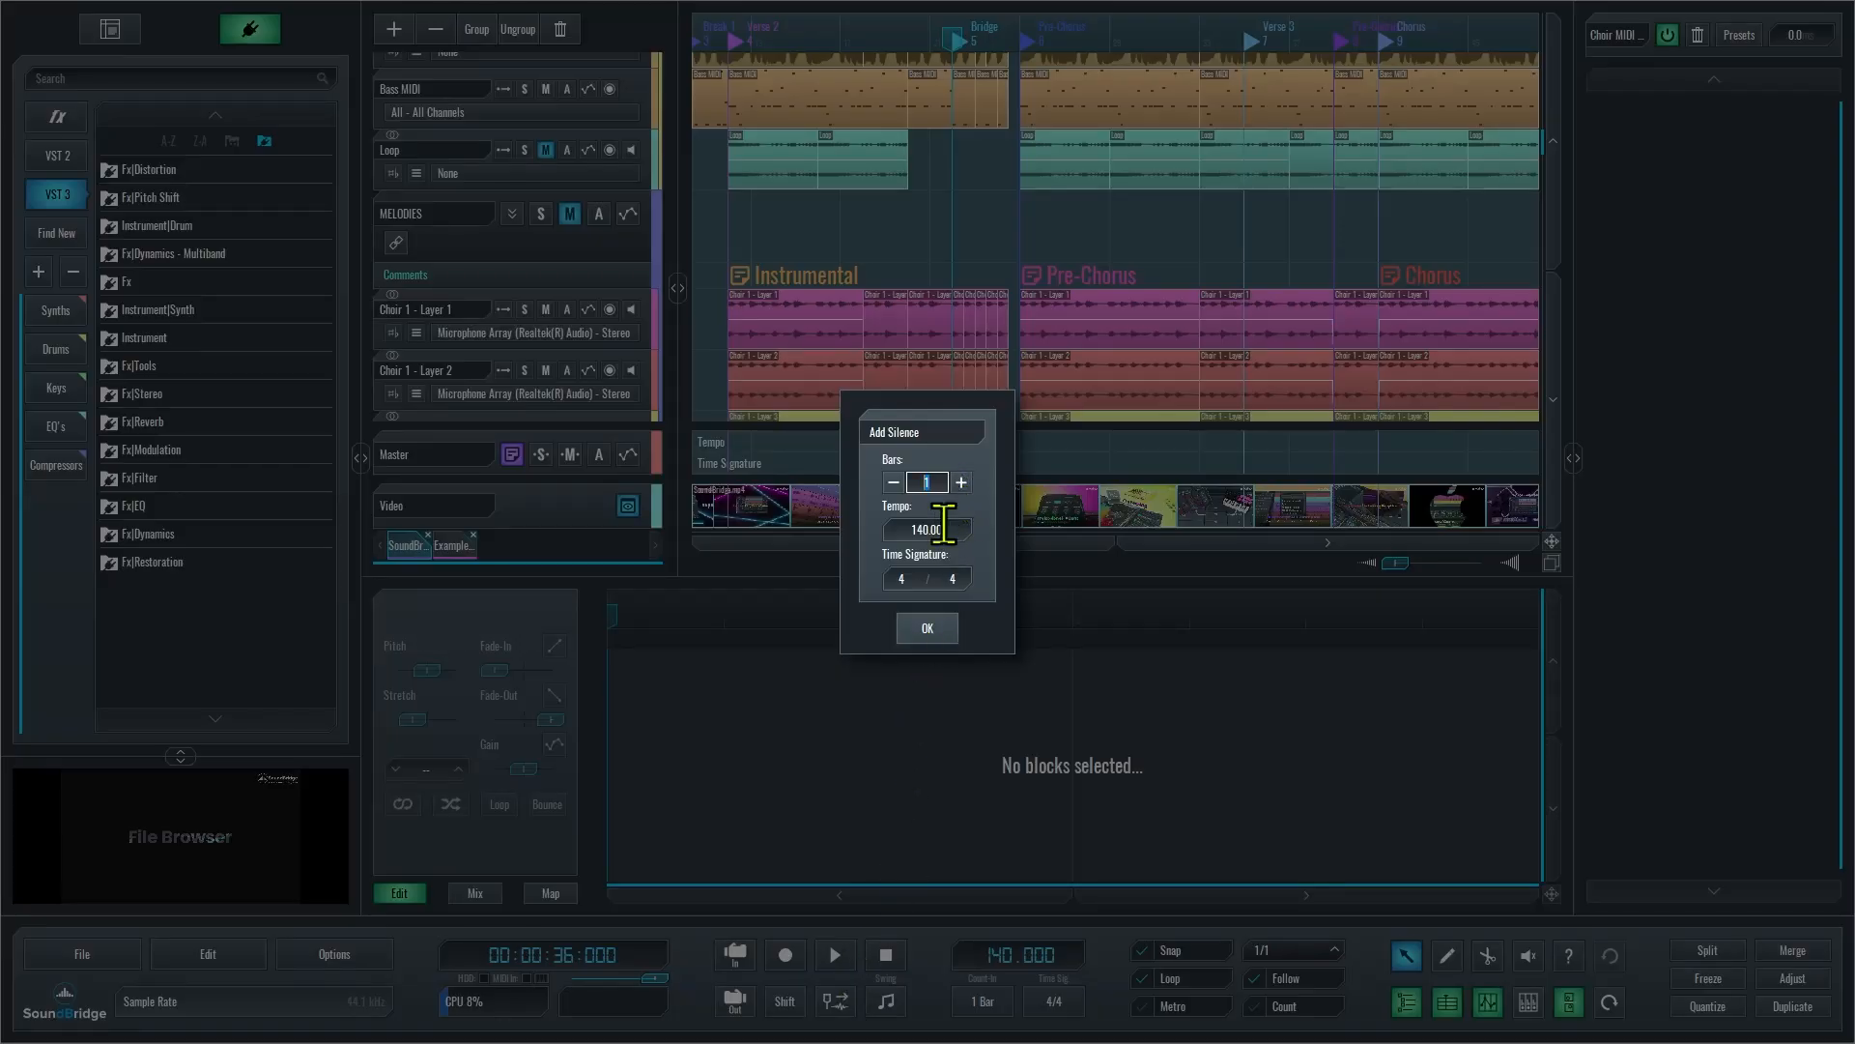
mouse_move(994, 592)
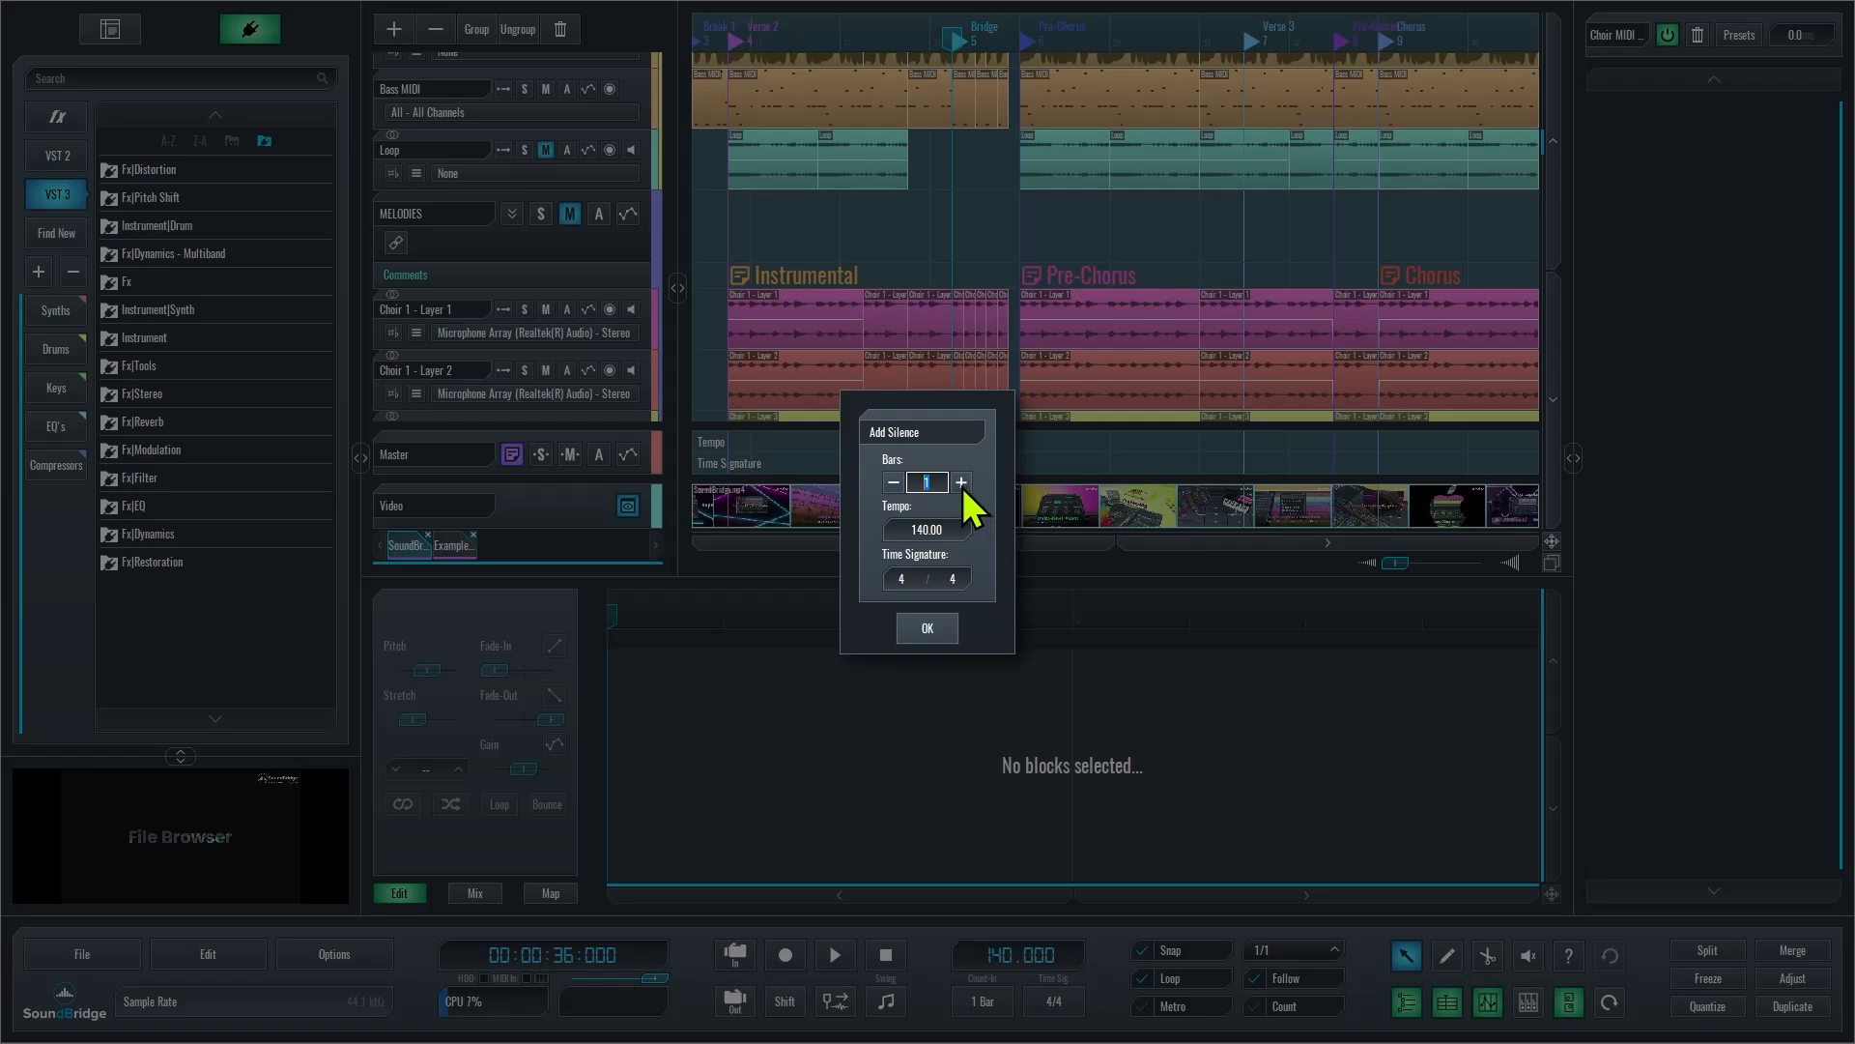
Raise Bars to 4 in Add Silence and confirm the insertion
left_click(959, 482)
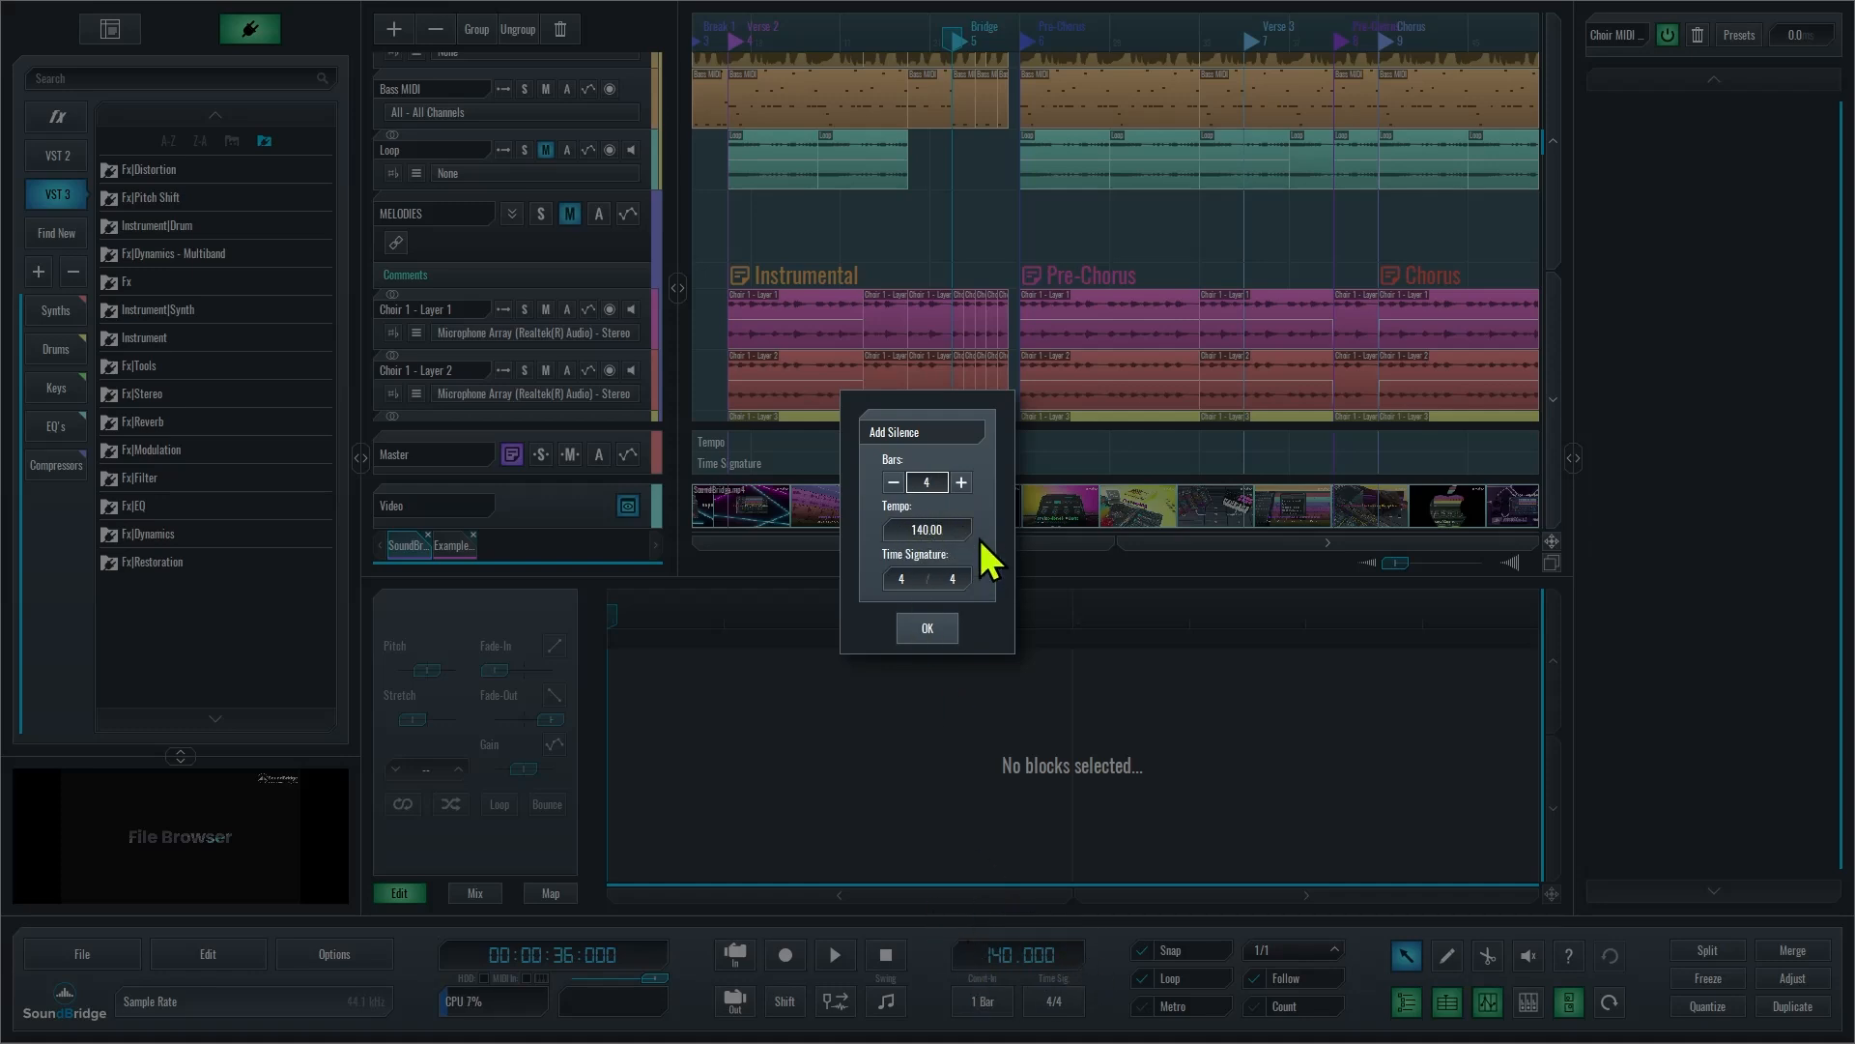
left_click(927, 627)
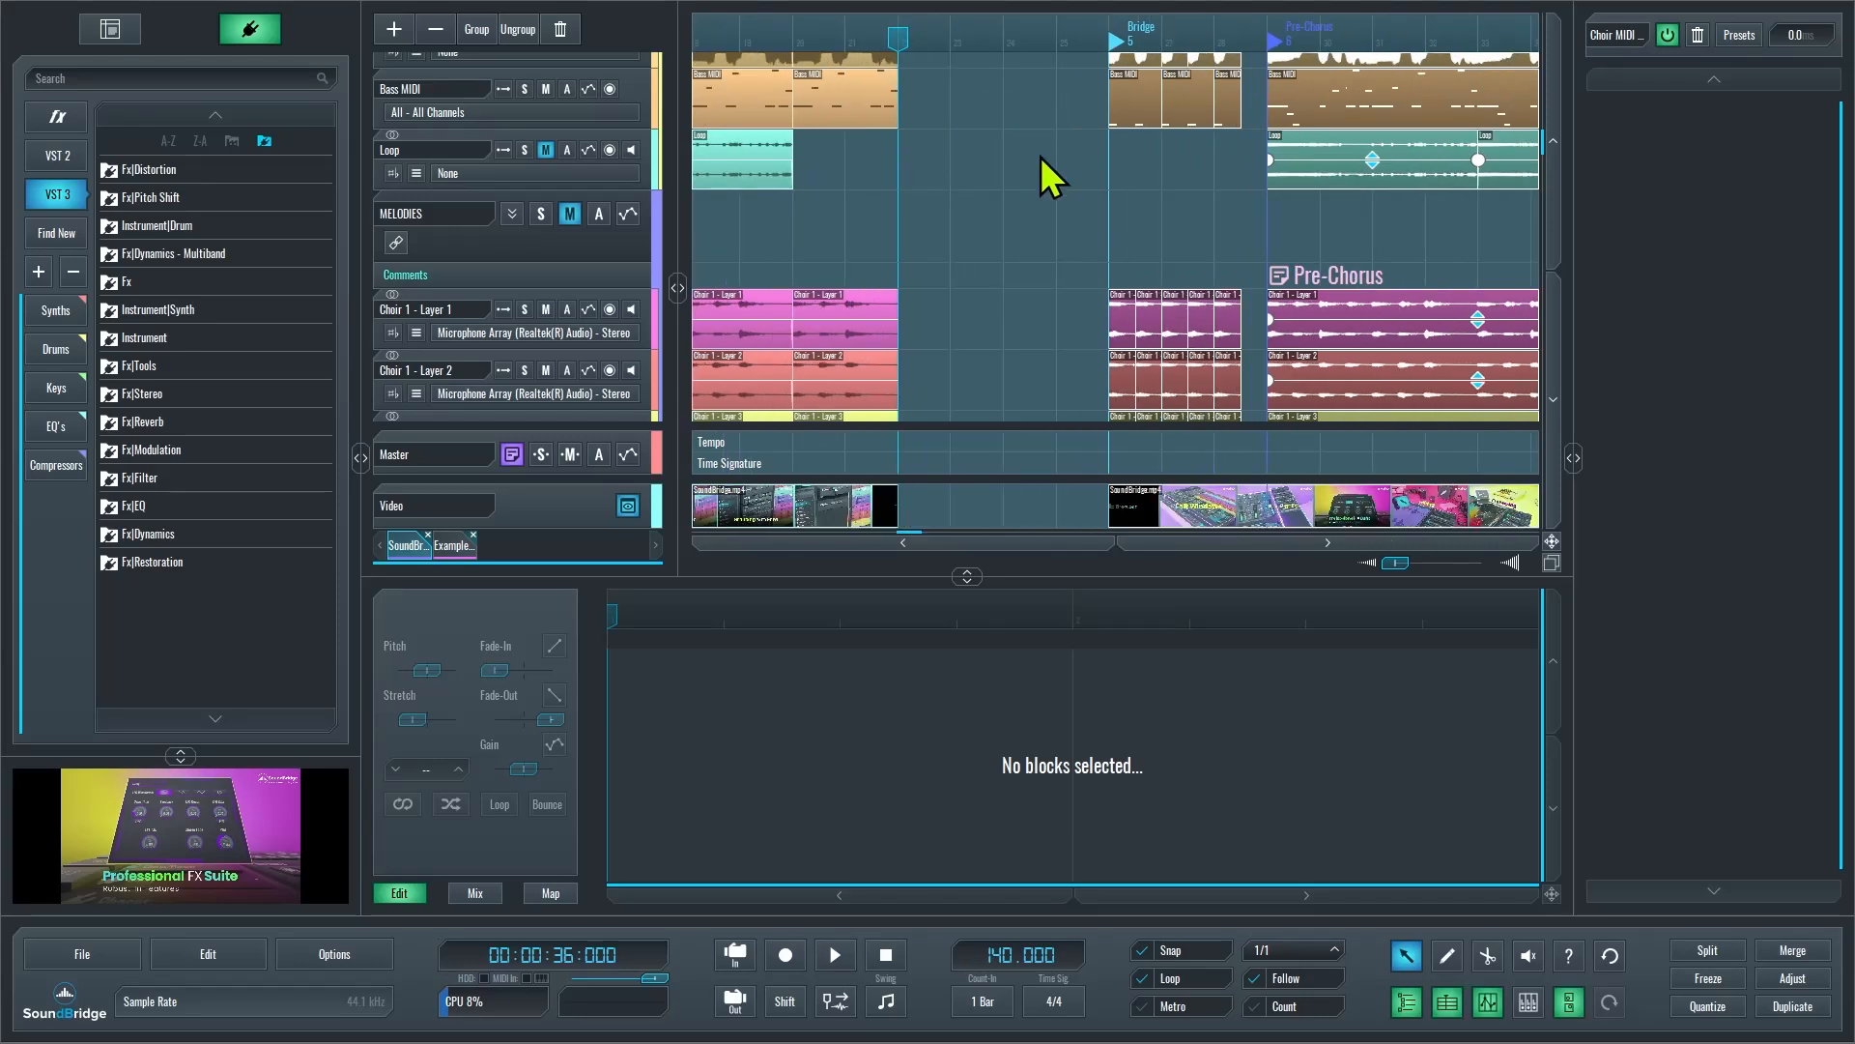
mouse_move(1125, 178)
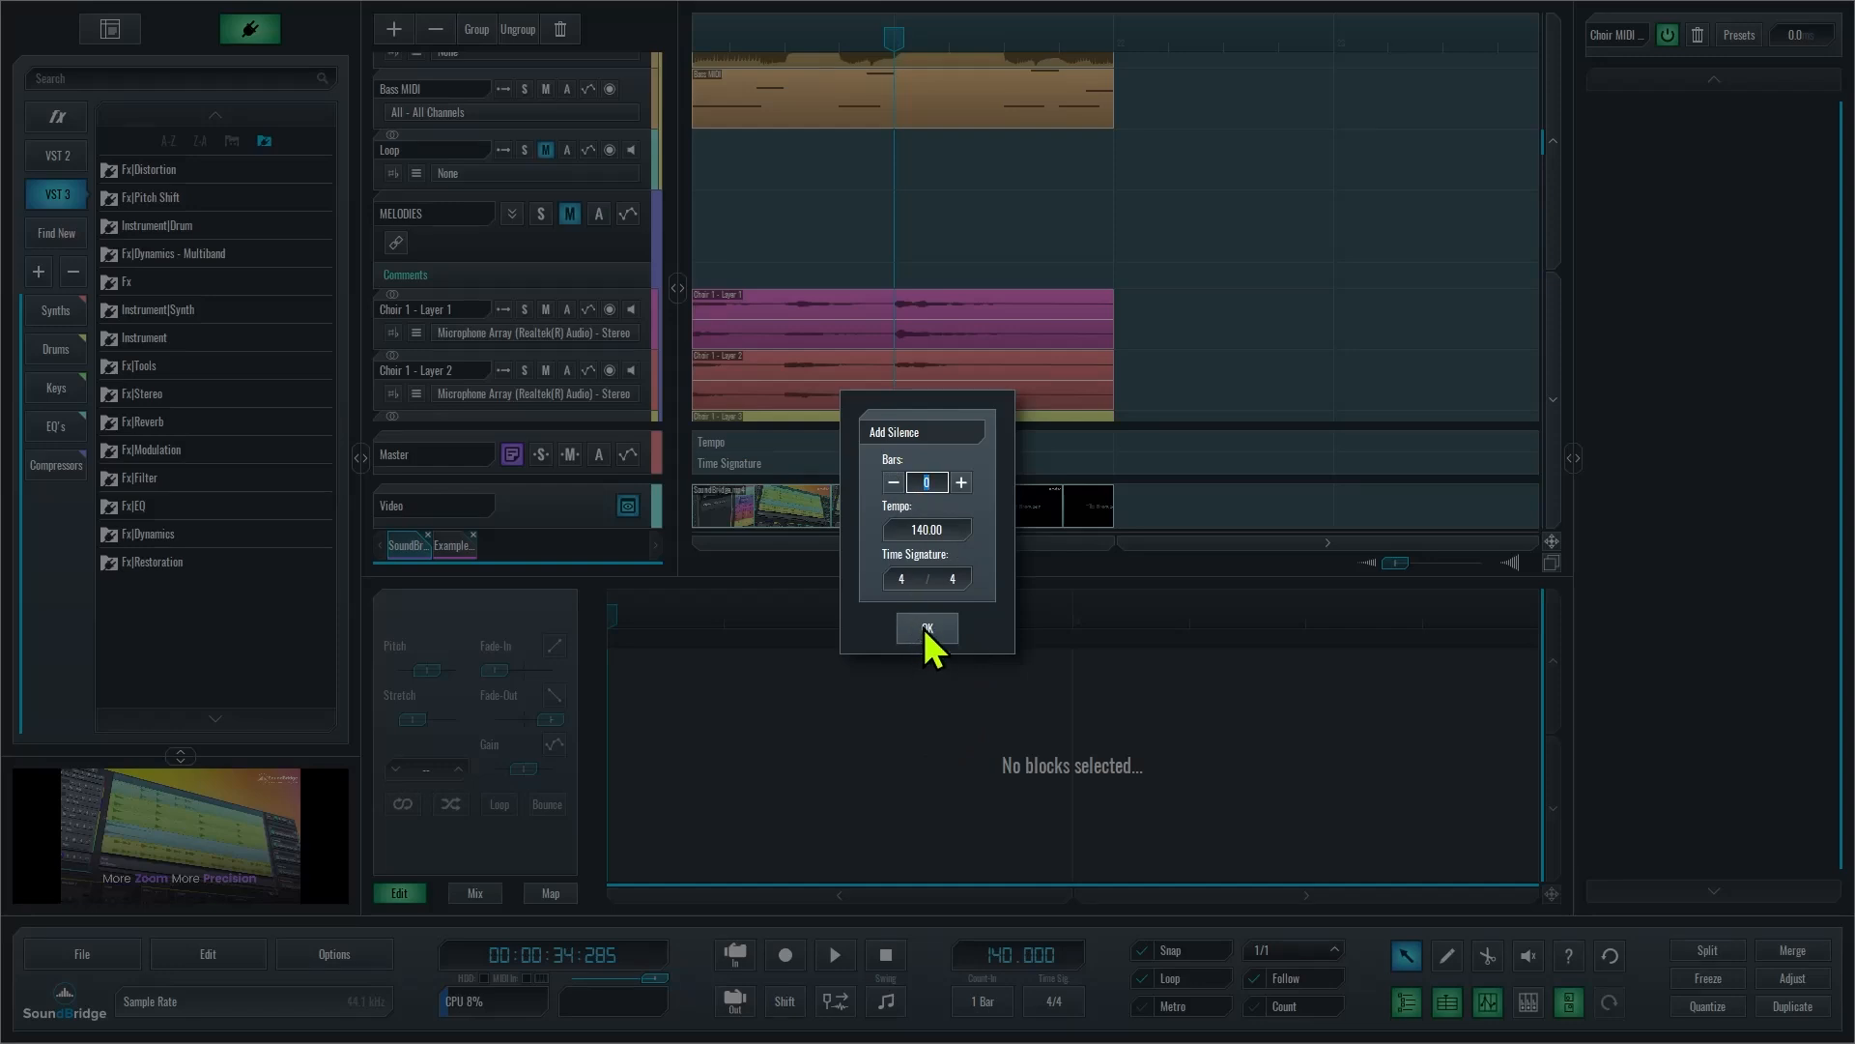
Confirm adding silent bars after the end of the song's blocks
left_click(926, 627)
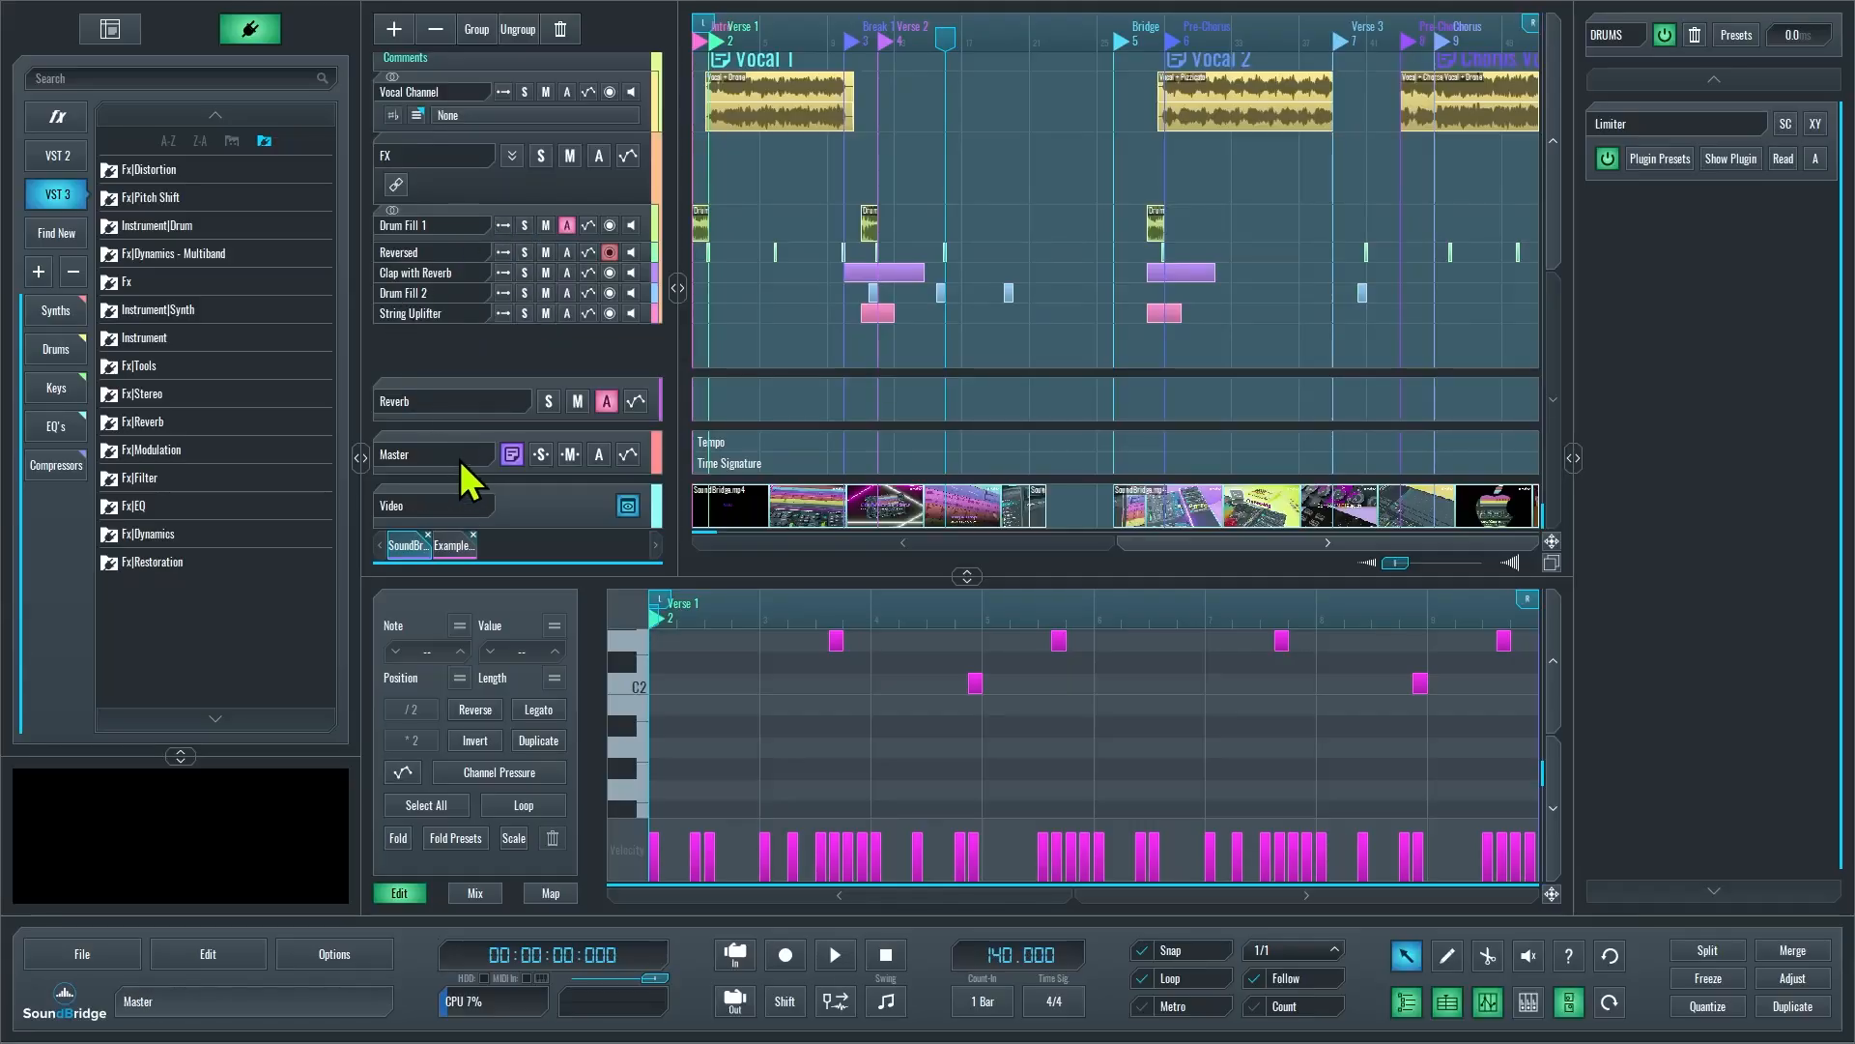
Select the ExampleProject's Master track, then return to the main project's Mix view
left_click(408, 455)
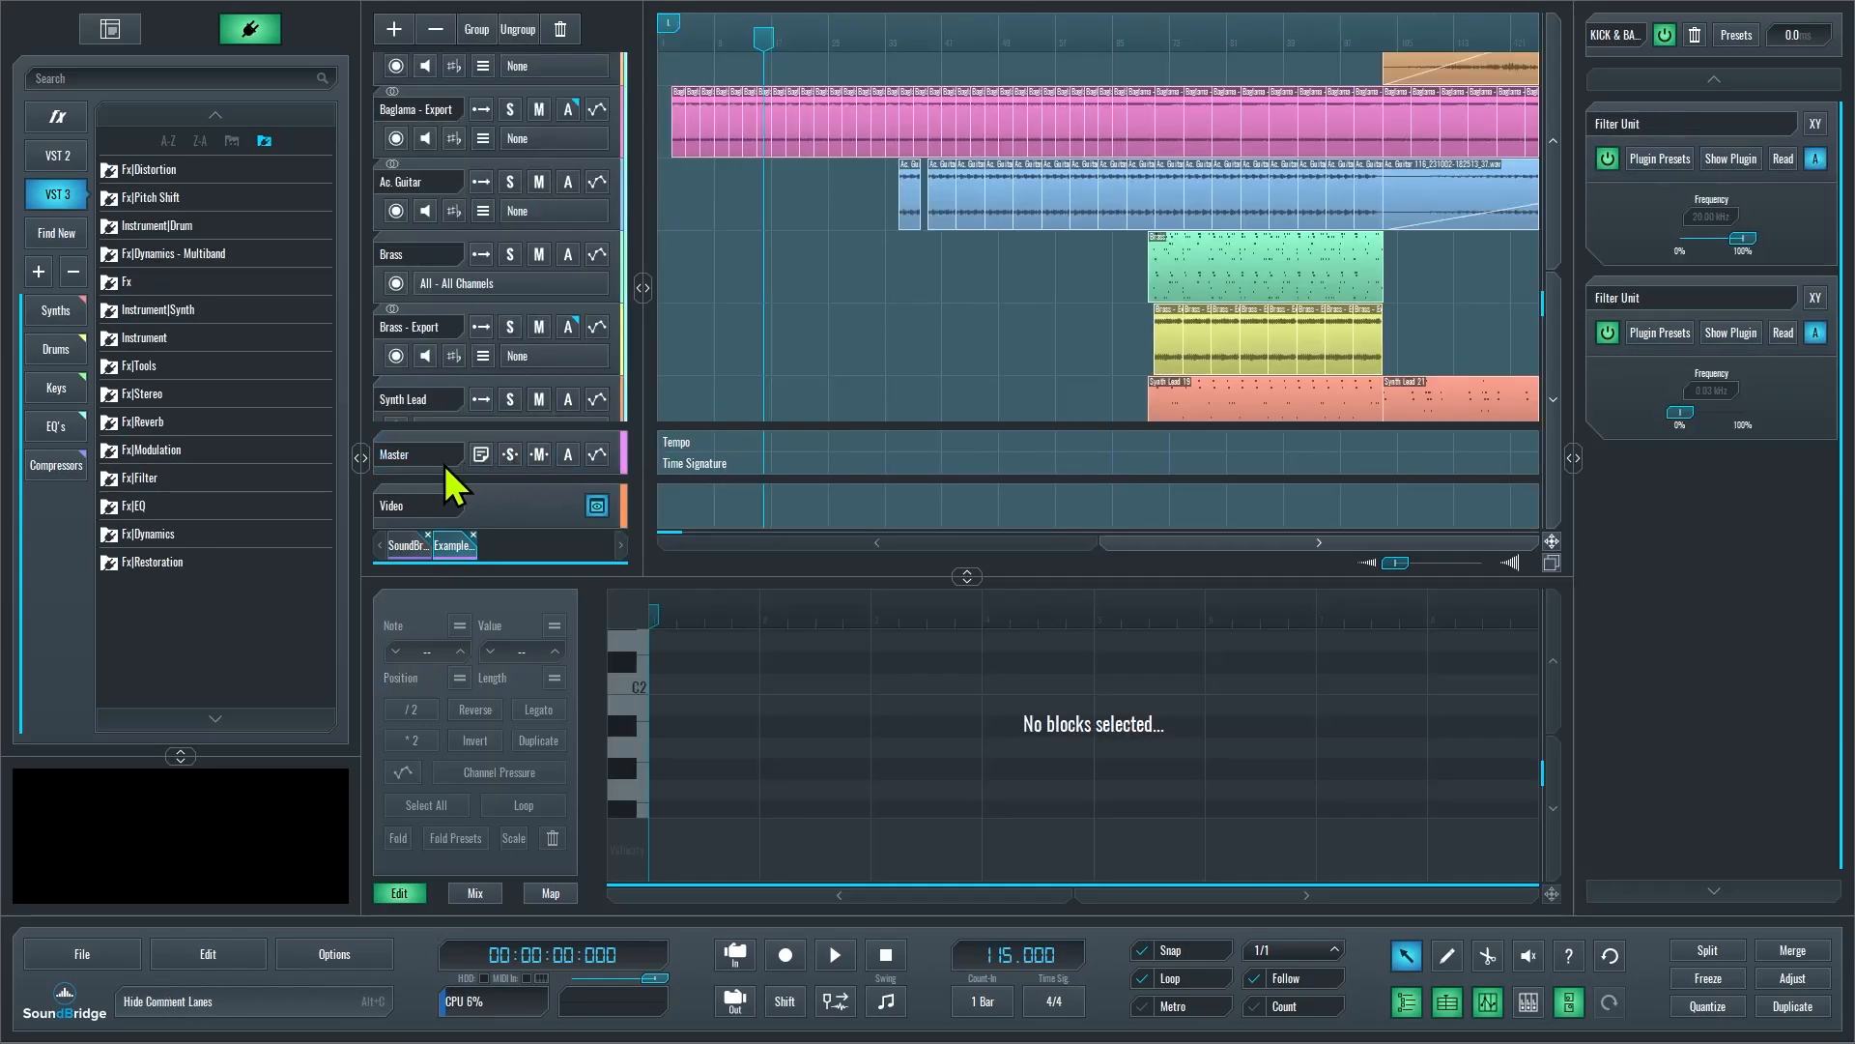
left_click(416, 455)
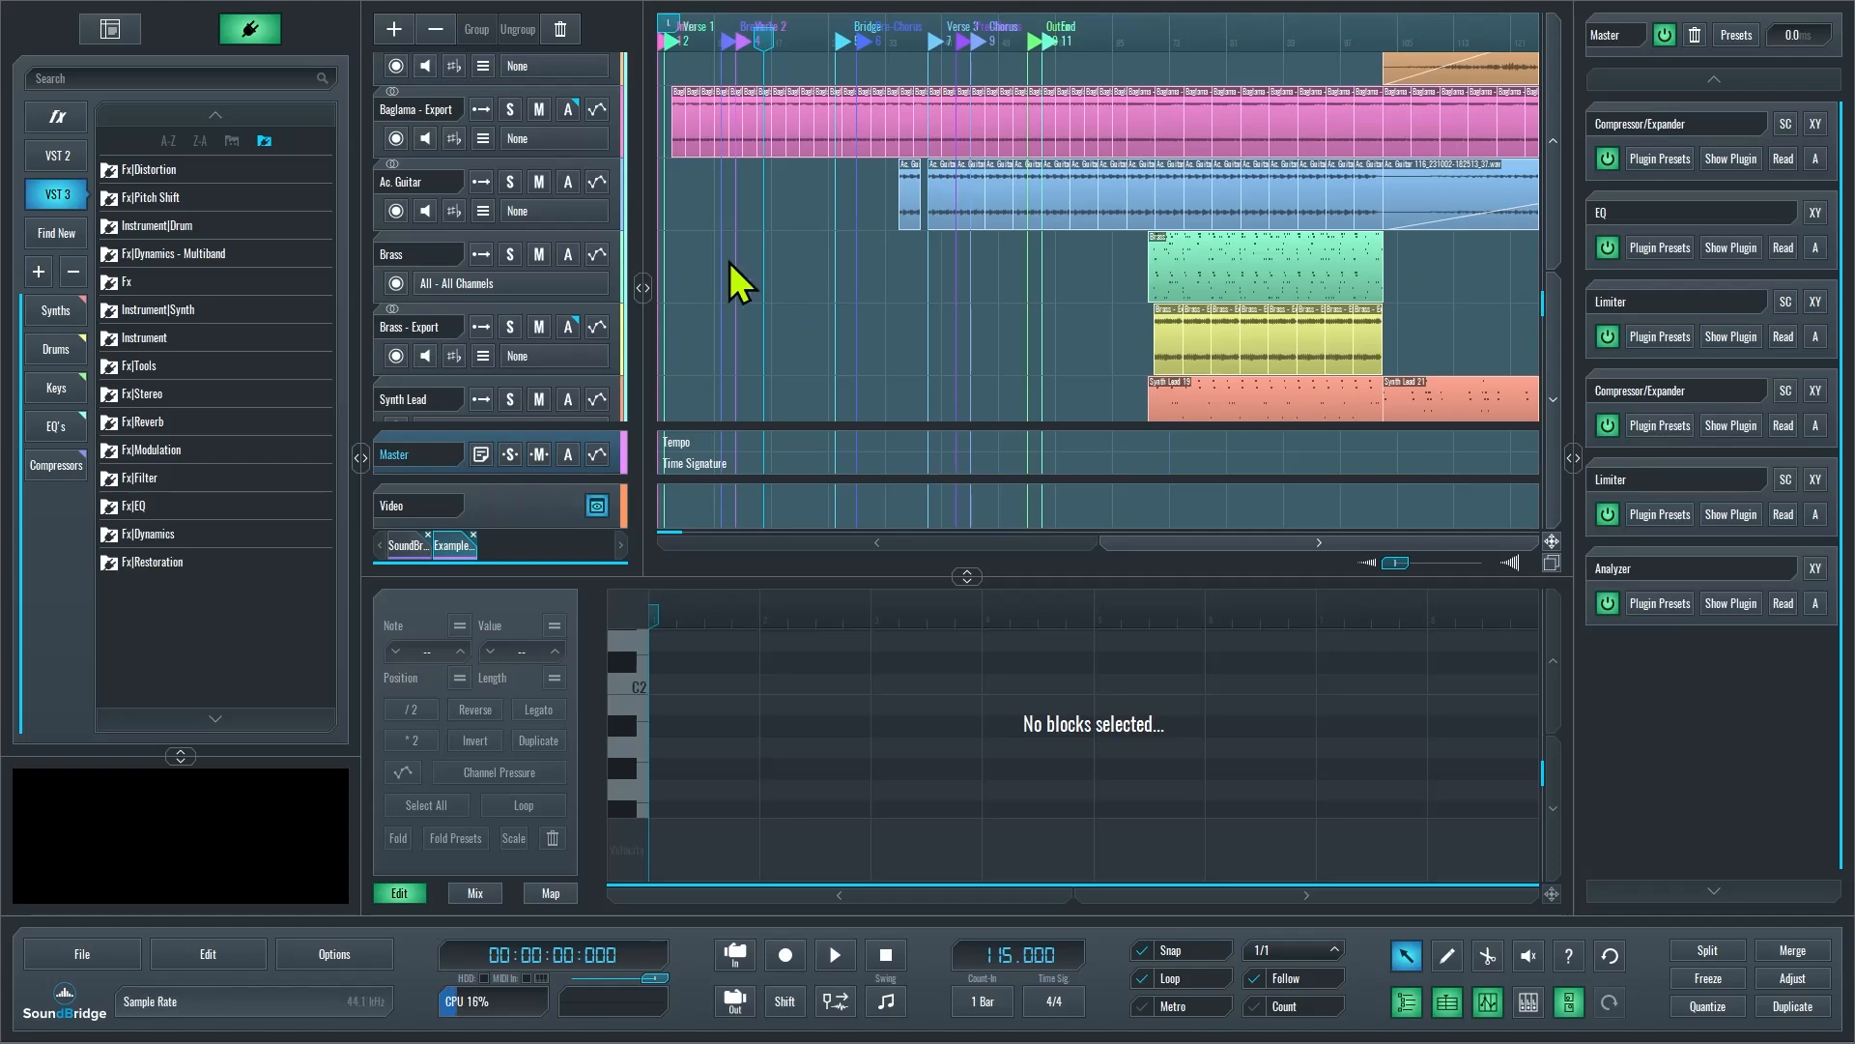
left_click(474, 892)
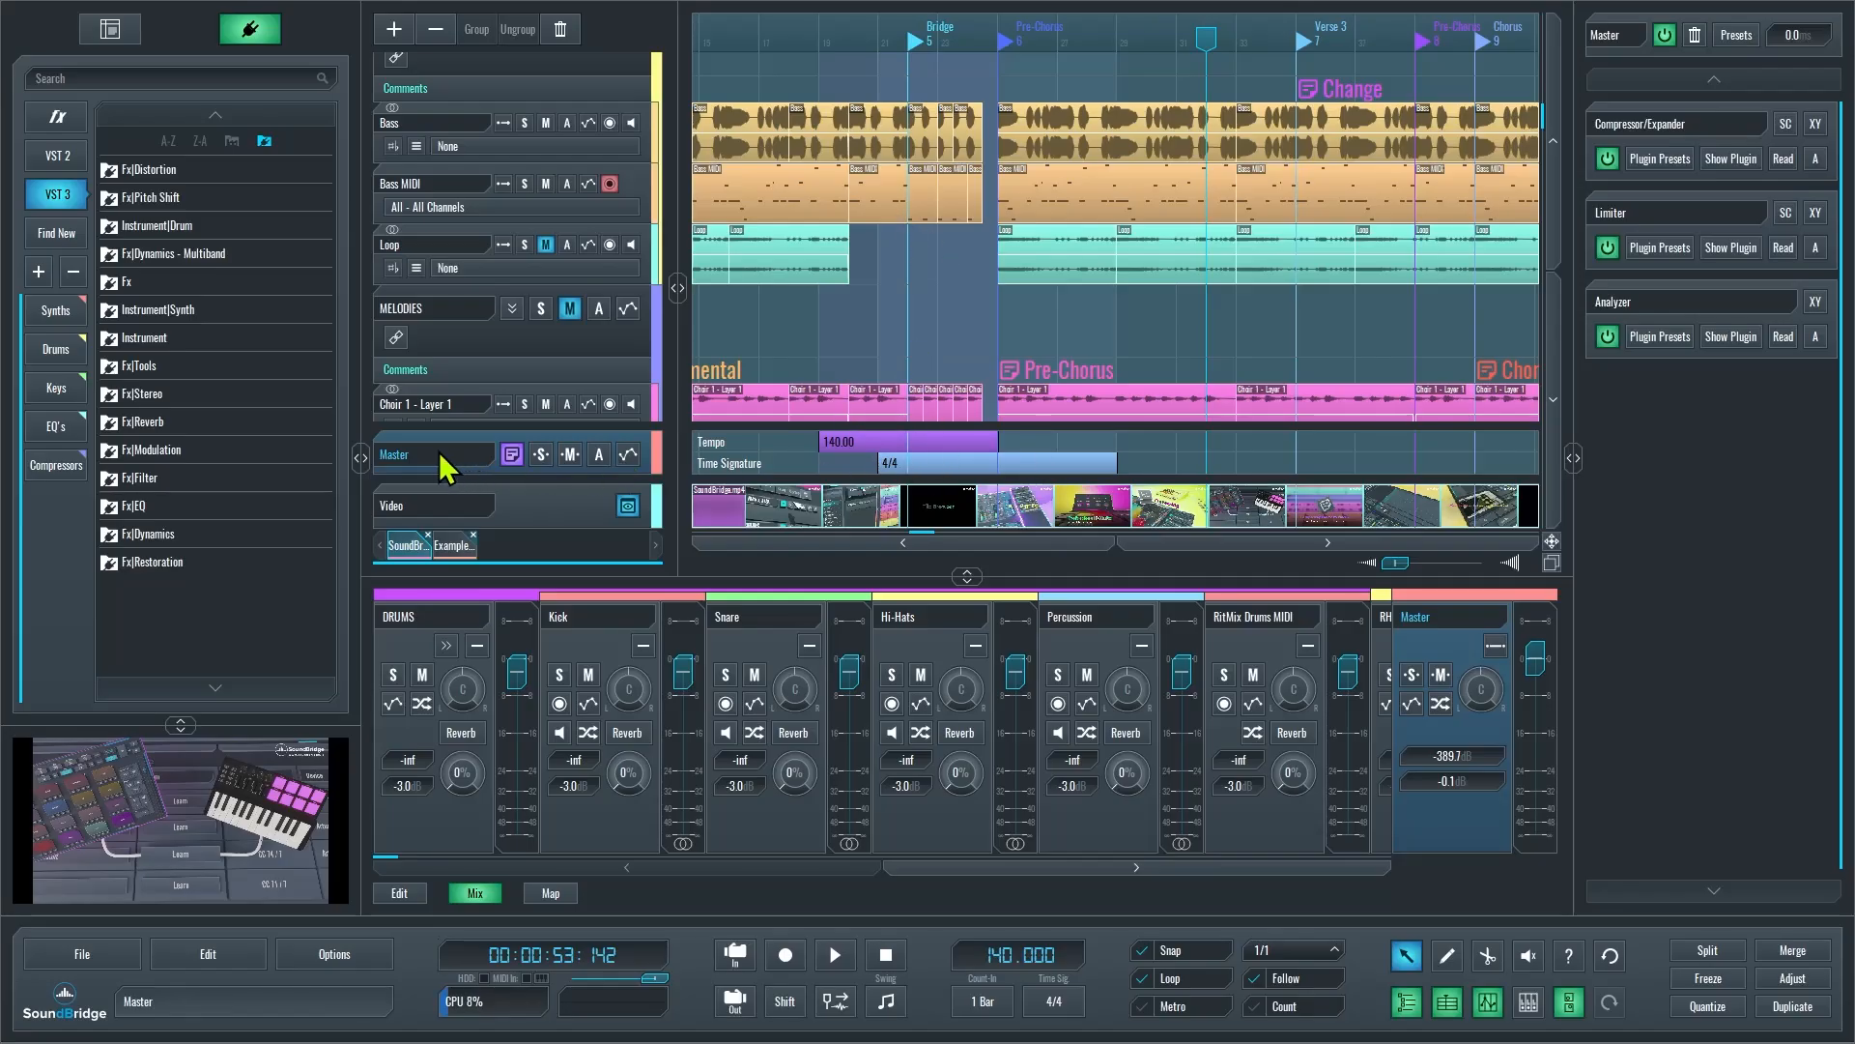
Select the Bass track and add the Kick track to the selection
left_click(449, 544)
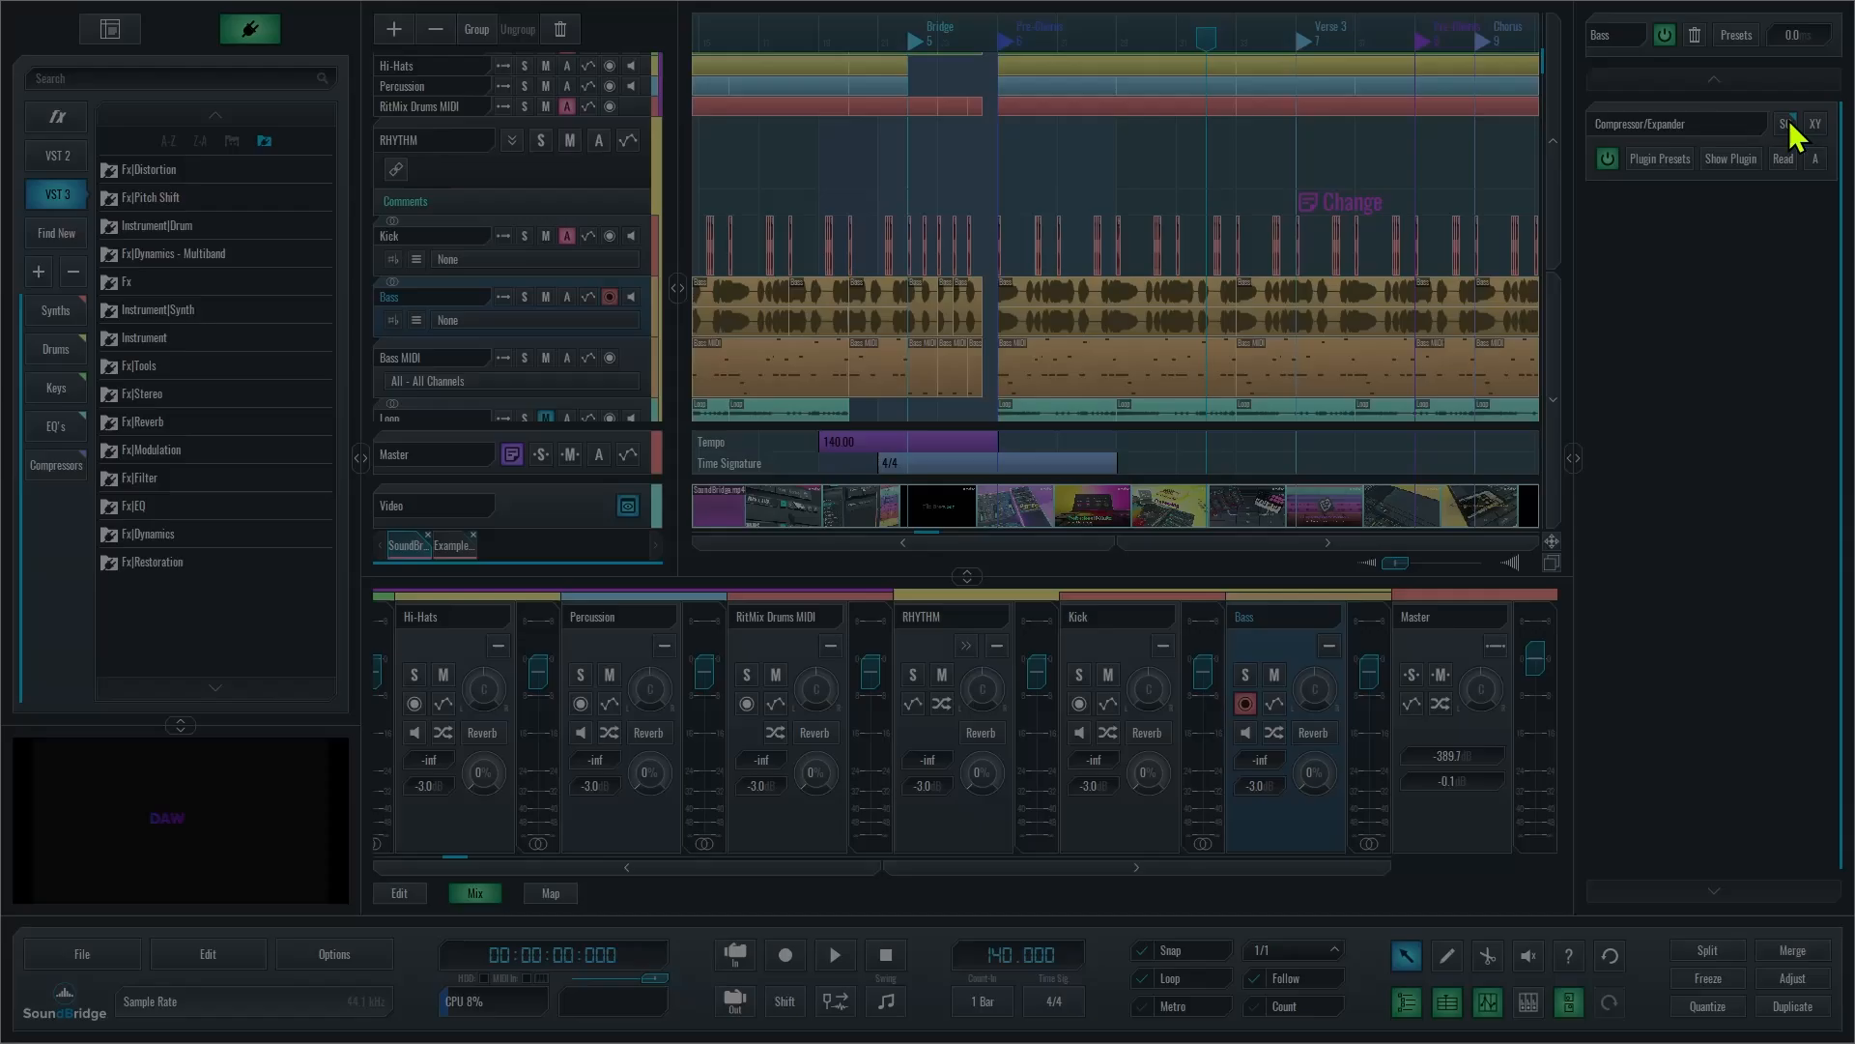
left_click(1792, 122)
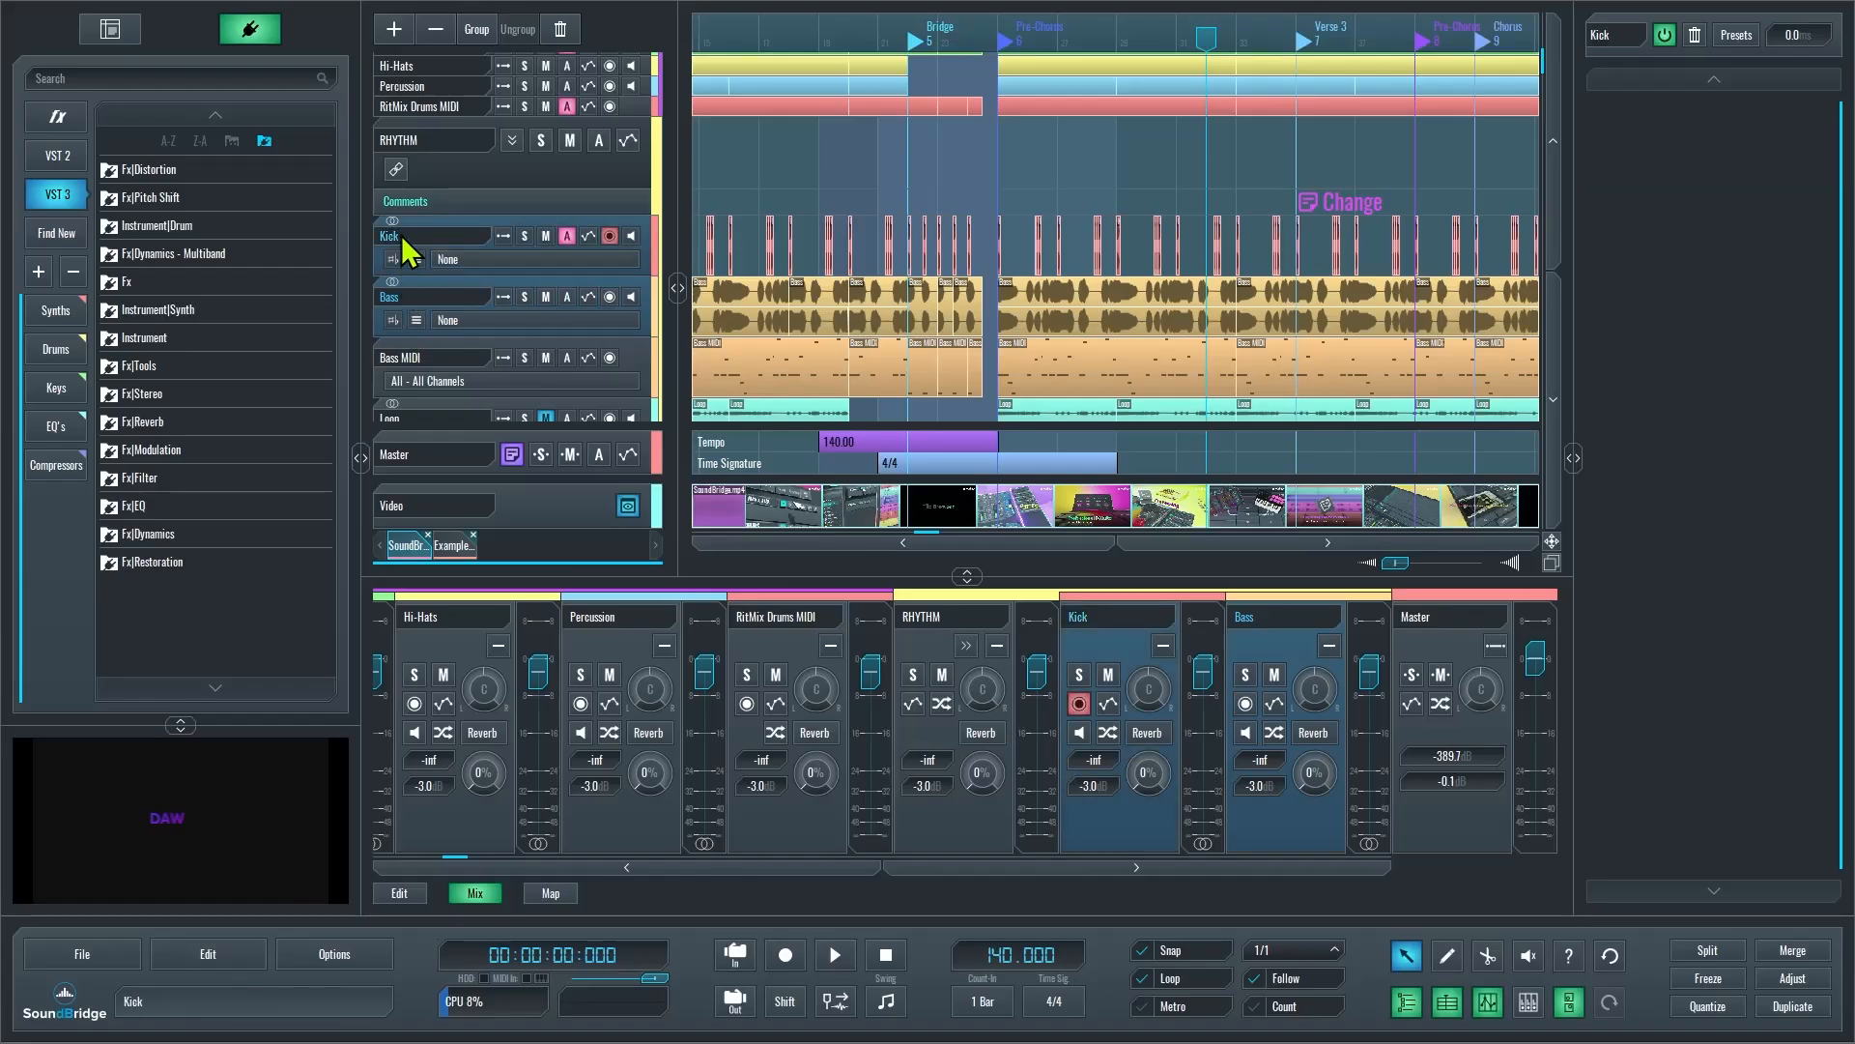
left_click(453, 545)
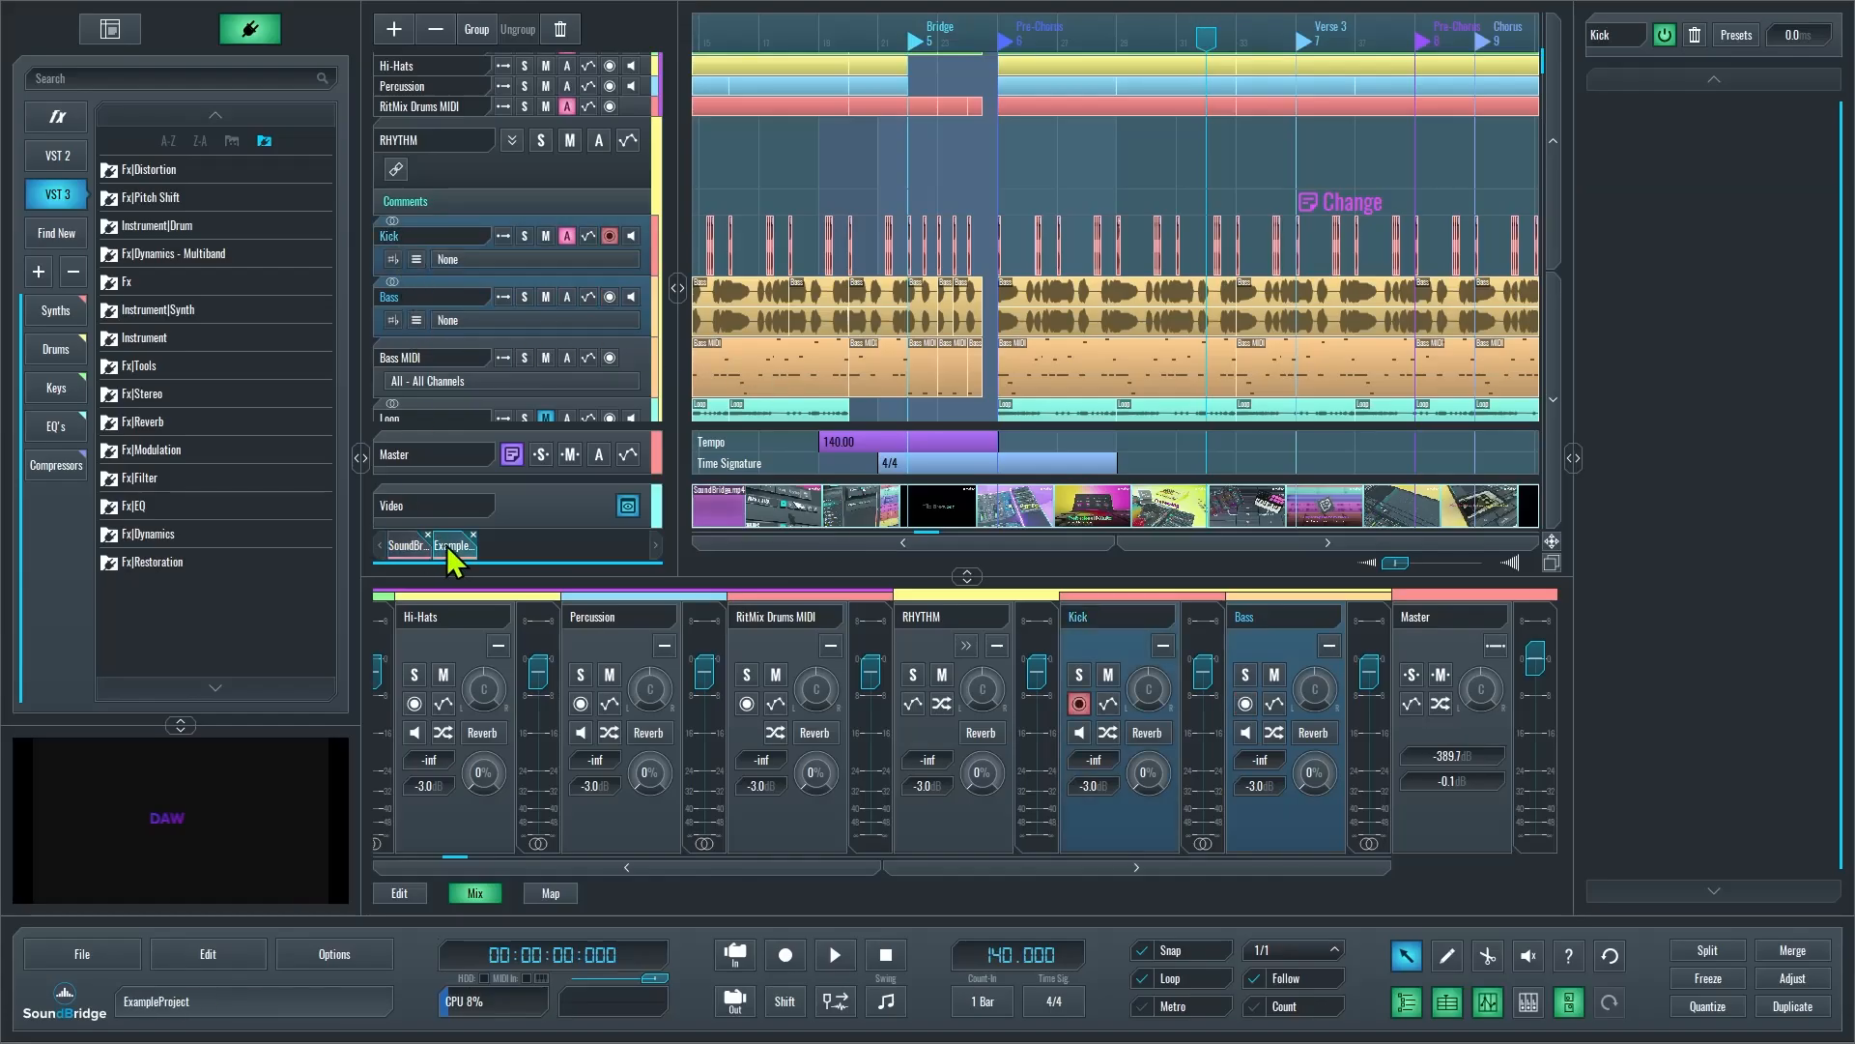
mouse_move(557, 449)
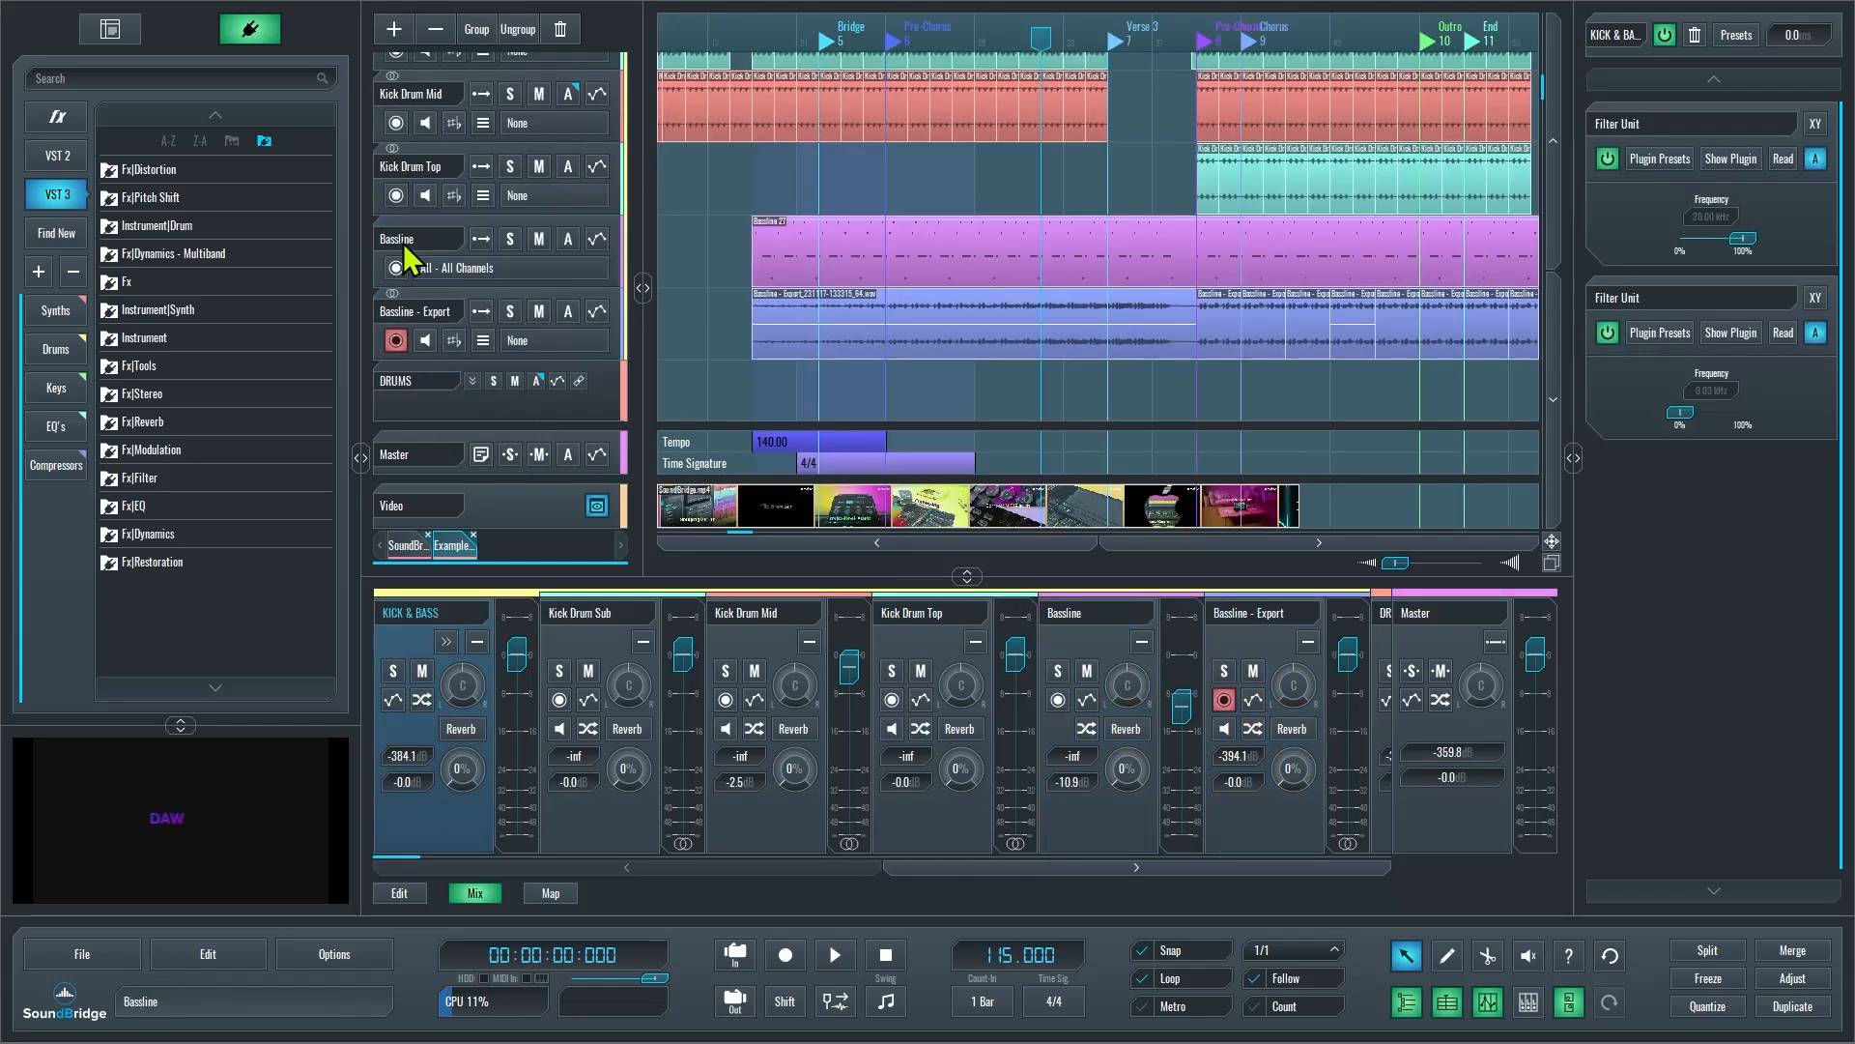
Select the Bassline track in the ExampleProject
left_click(396, 237)
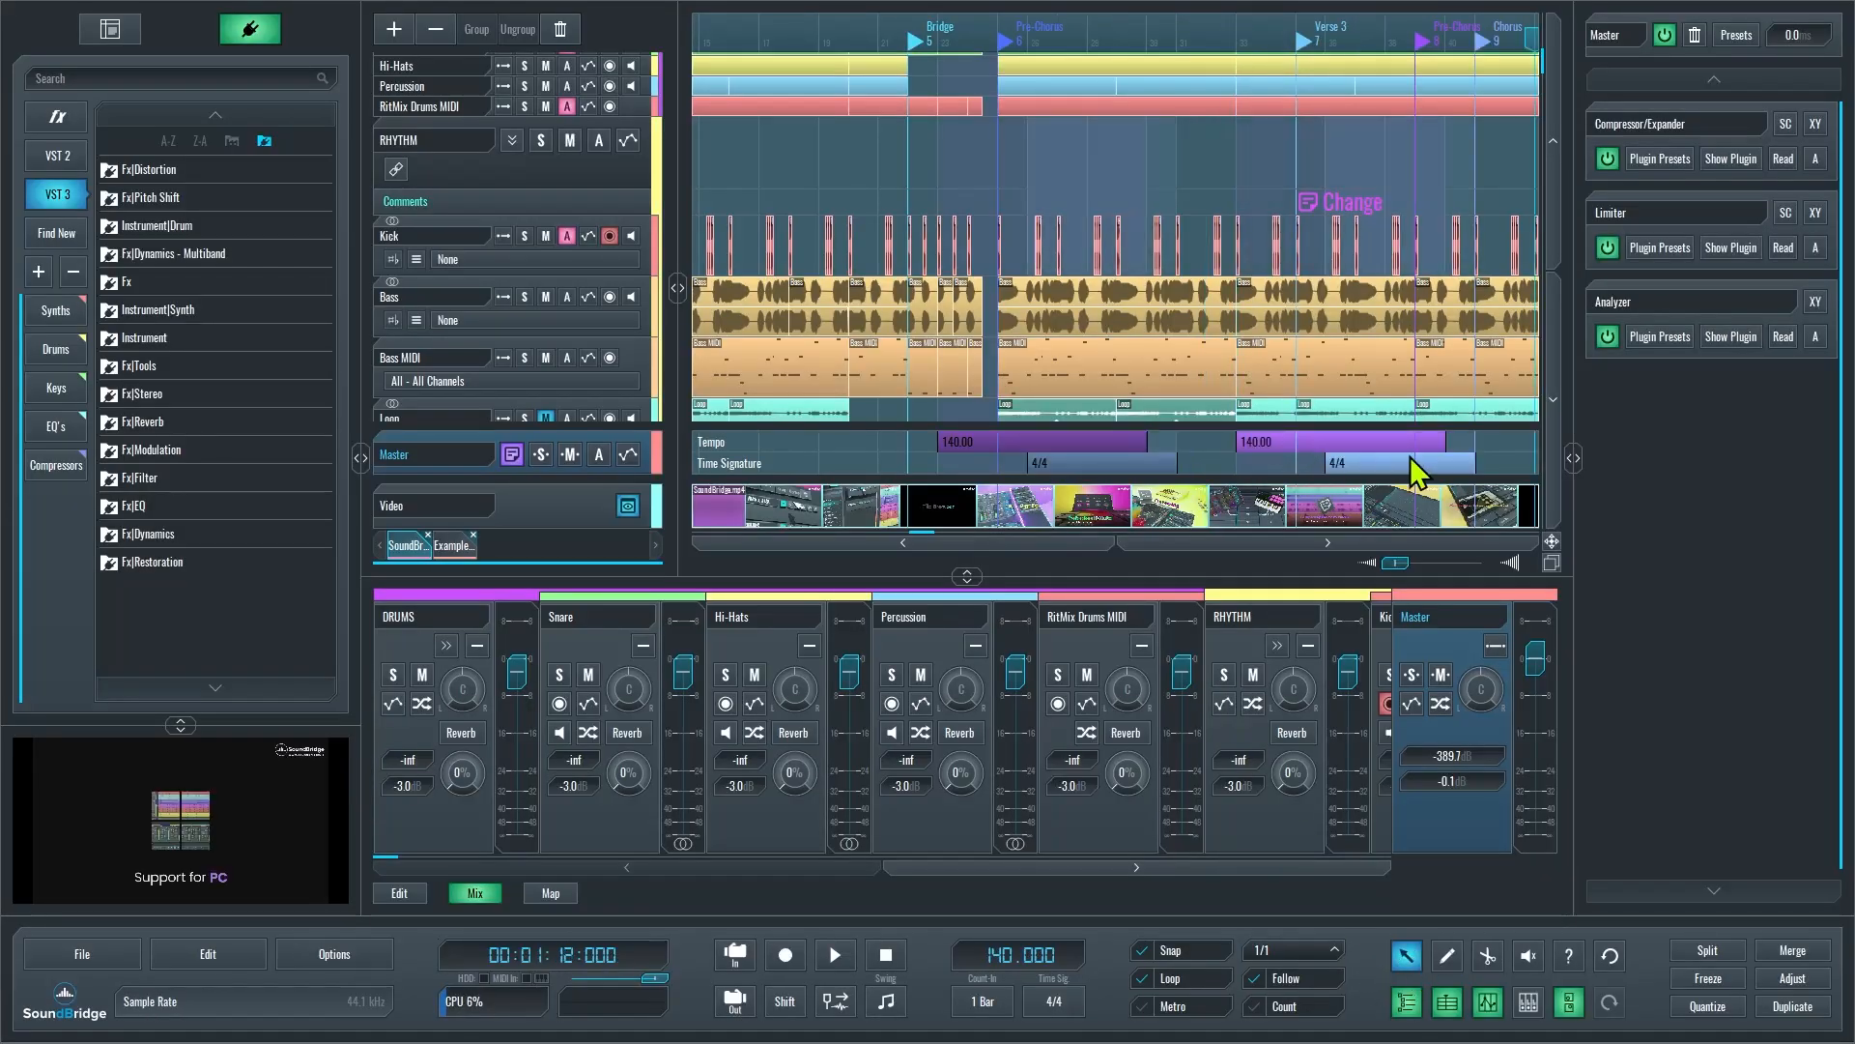
Select the later and song-start time-signature blocks in the main song
left_click(399, 892)
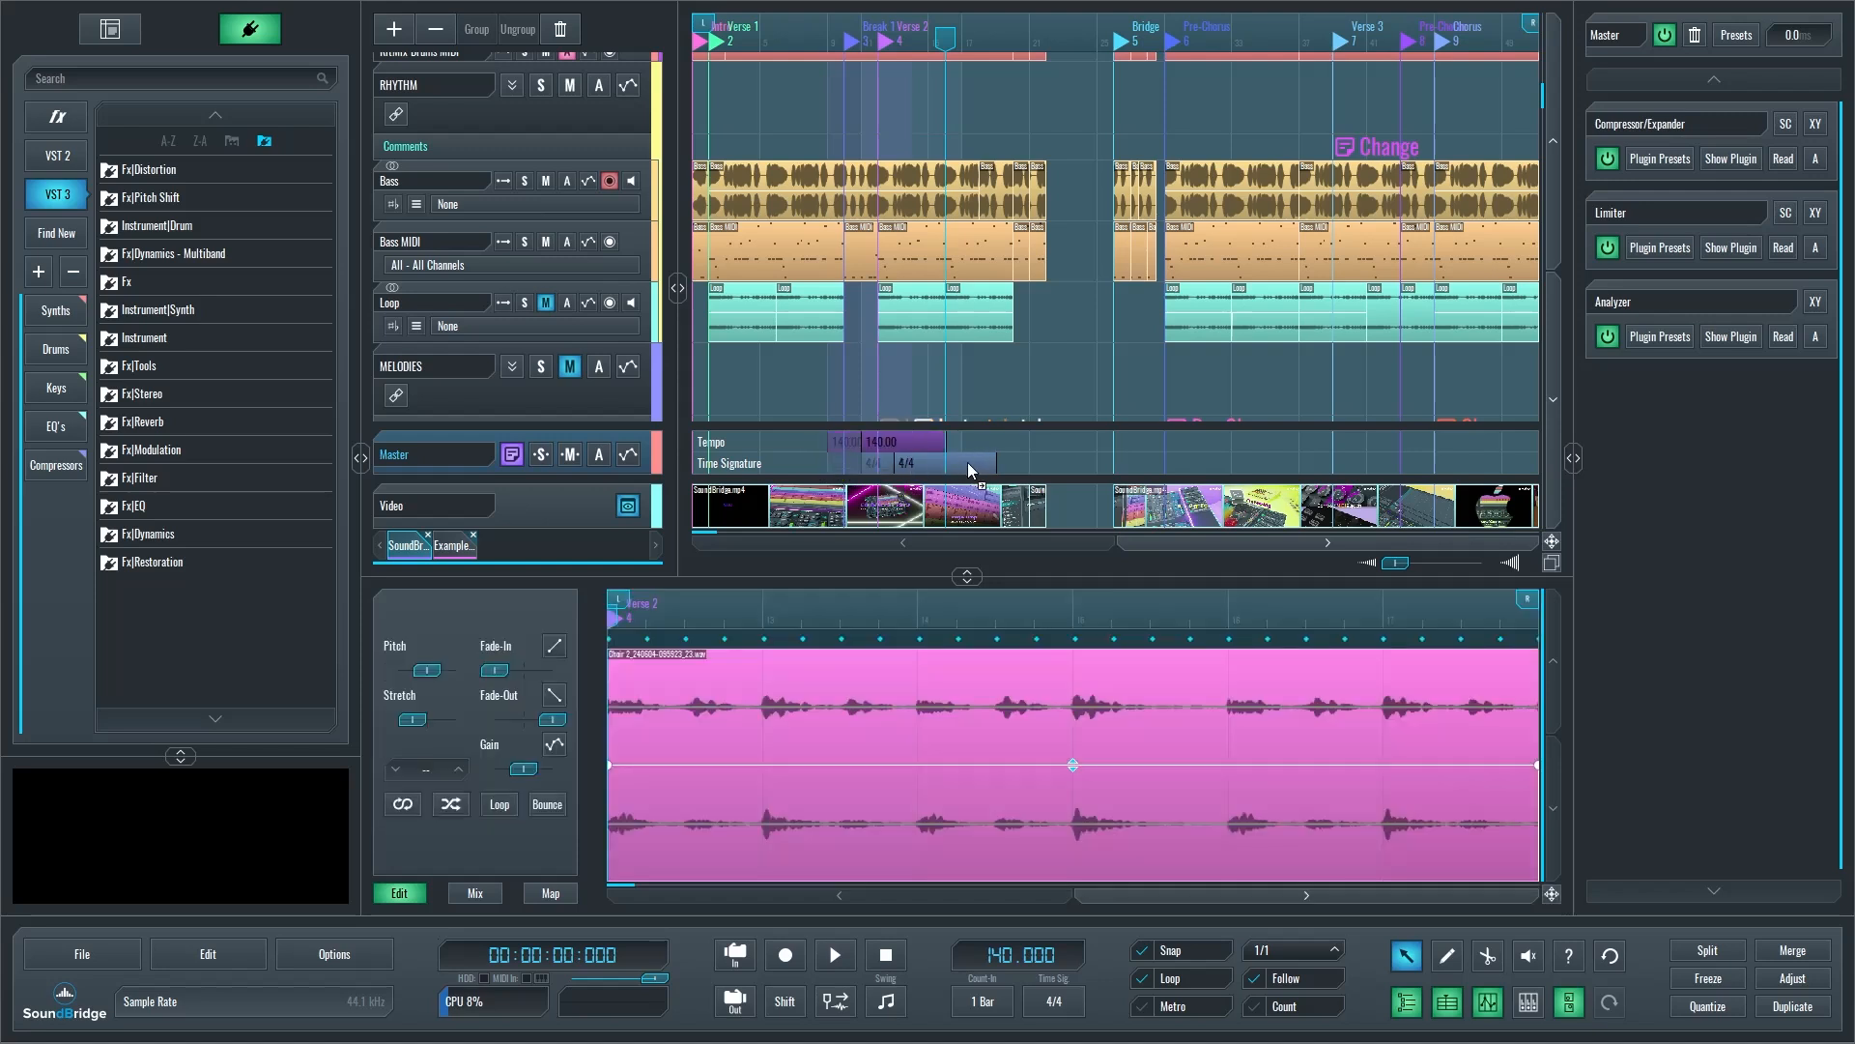
left_click(334, 953)
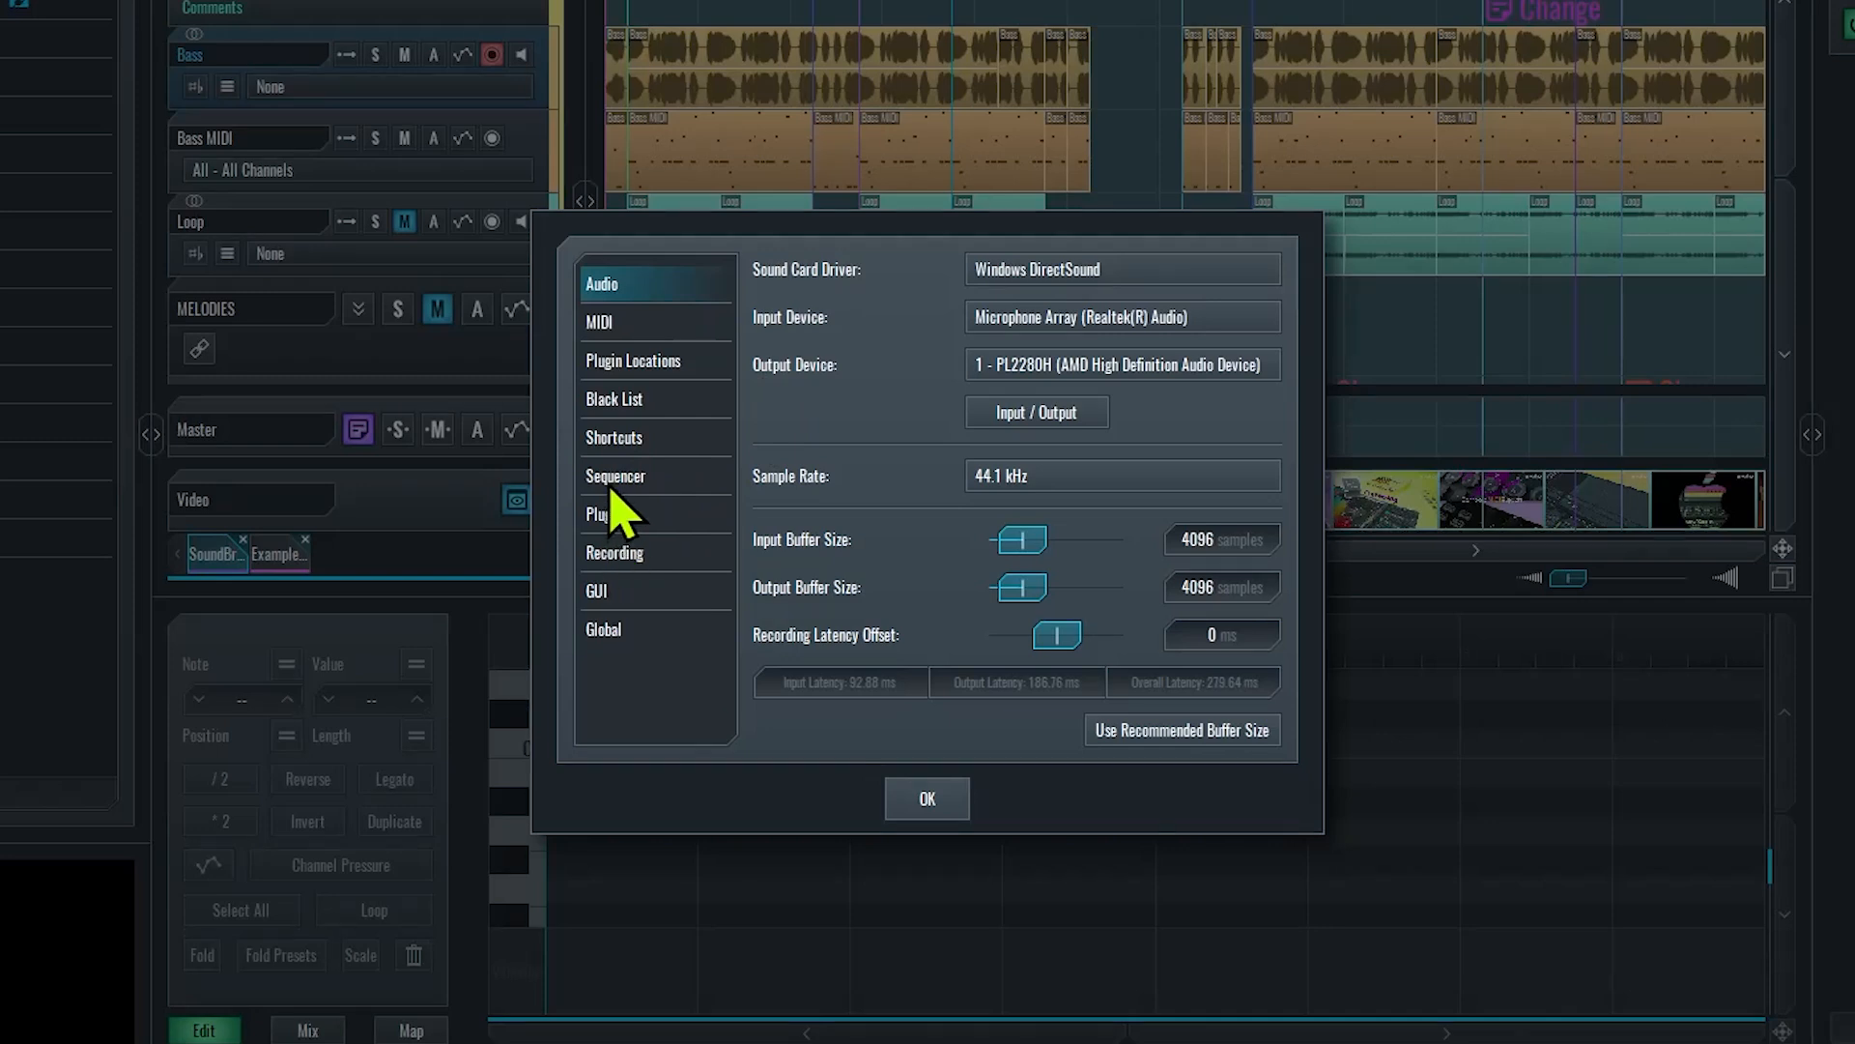
Toggle 'Overwrite Pasted Content to Master and Video Tracks' on the Sequencer options page
left_click(616, 475)
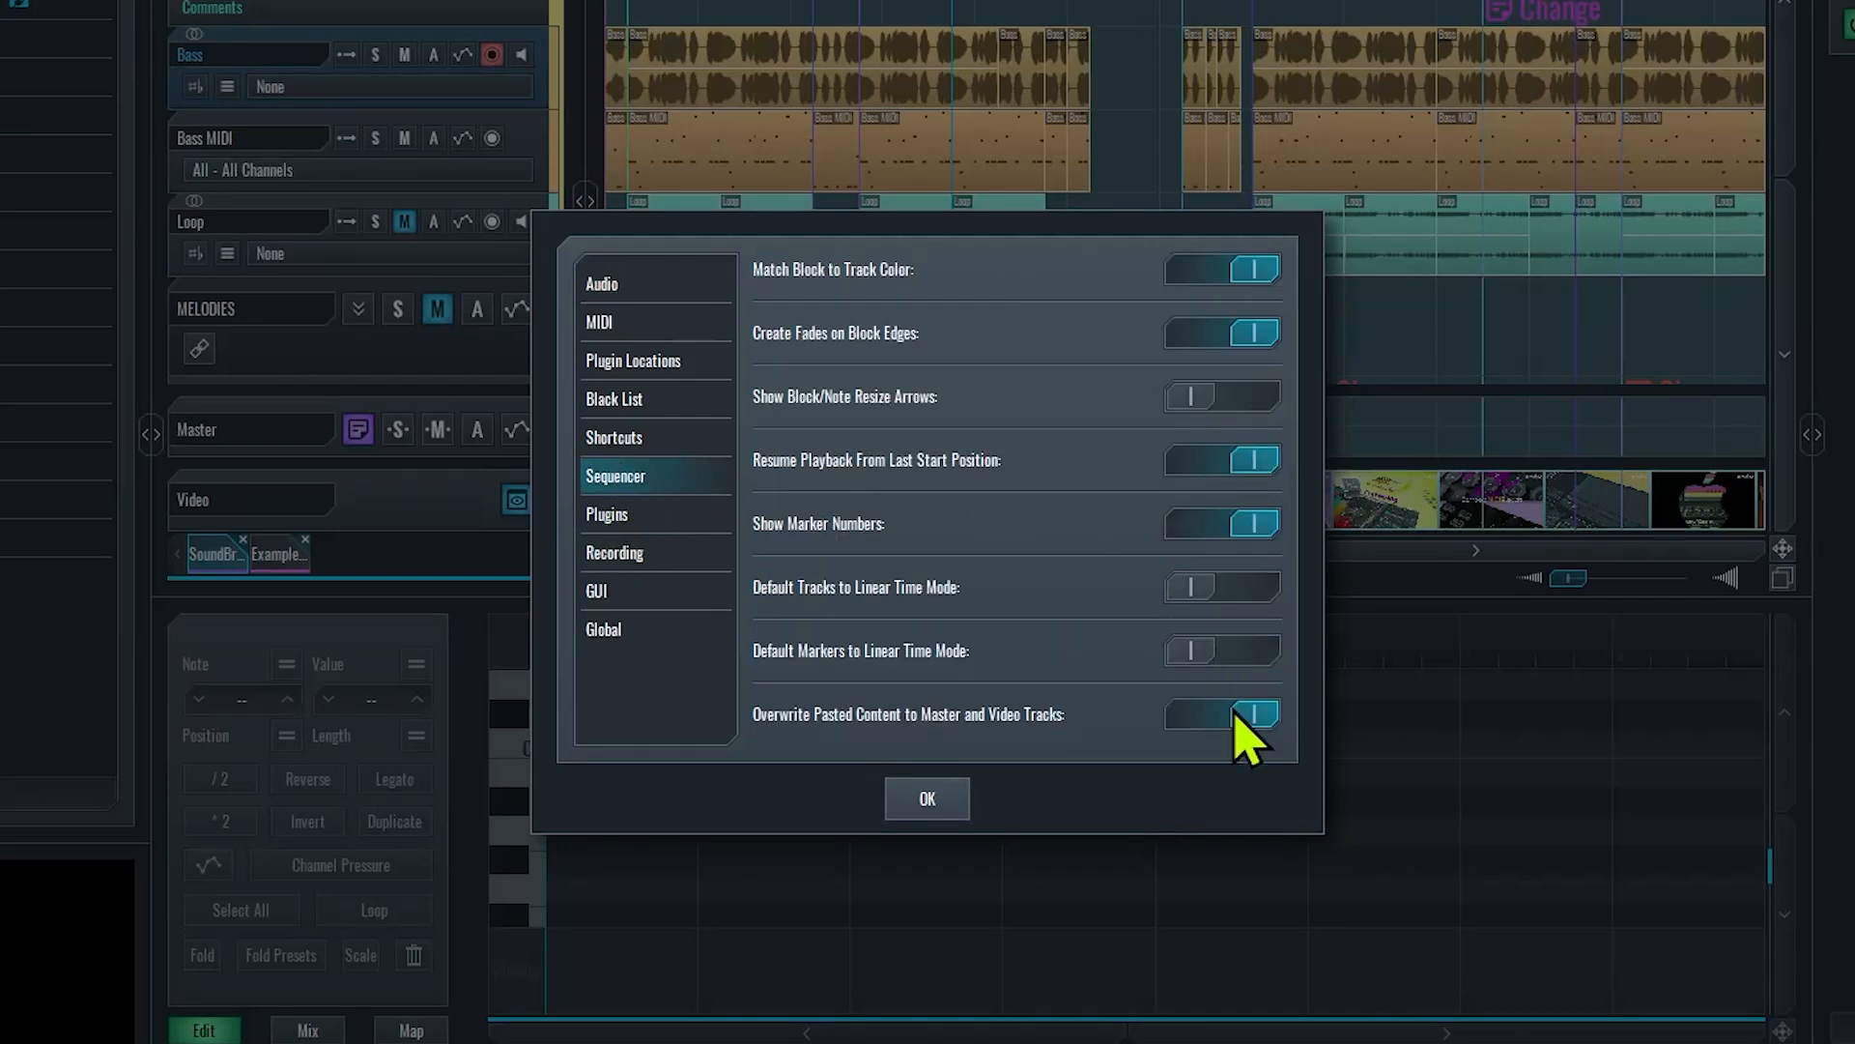
left_click(1220, 713)
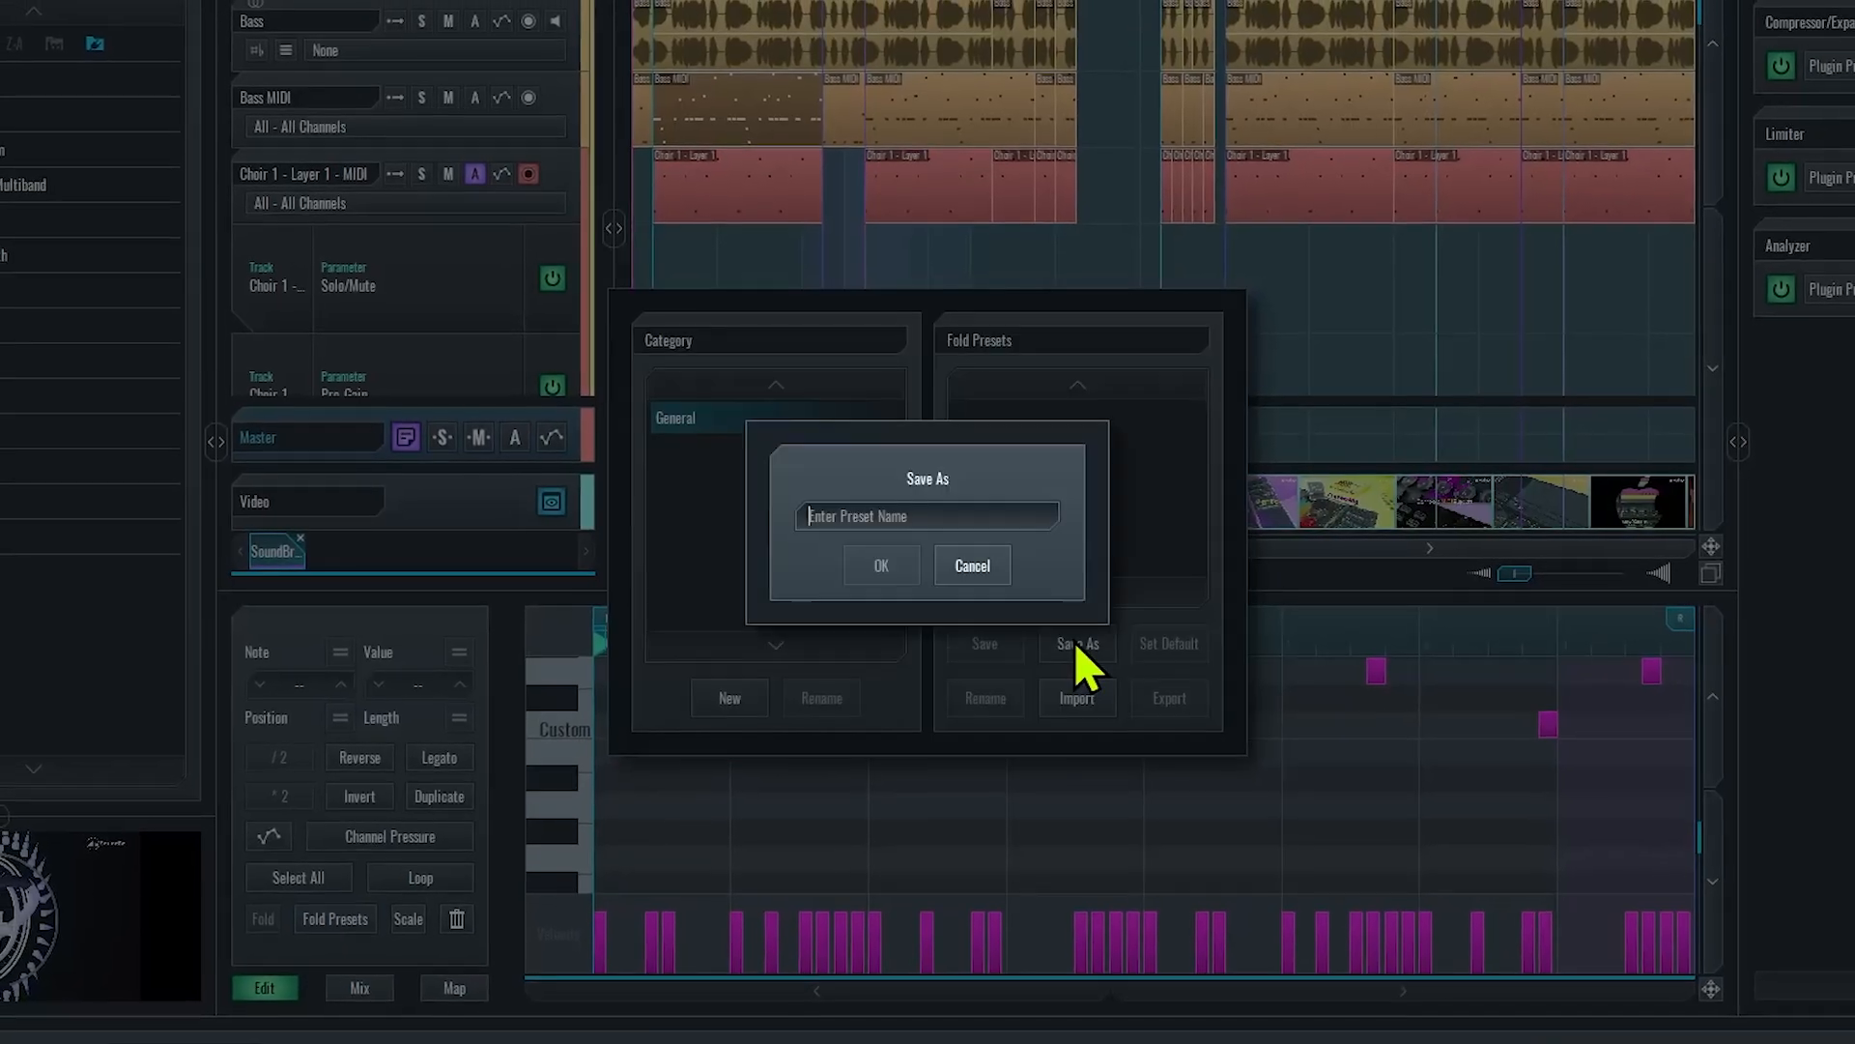
Save the fold preset as 'Custom' and reopen Fold Presets
type("Custom")
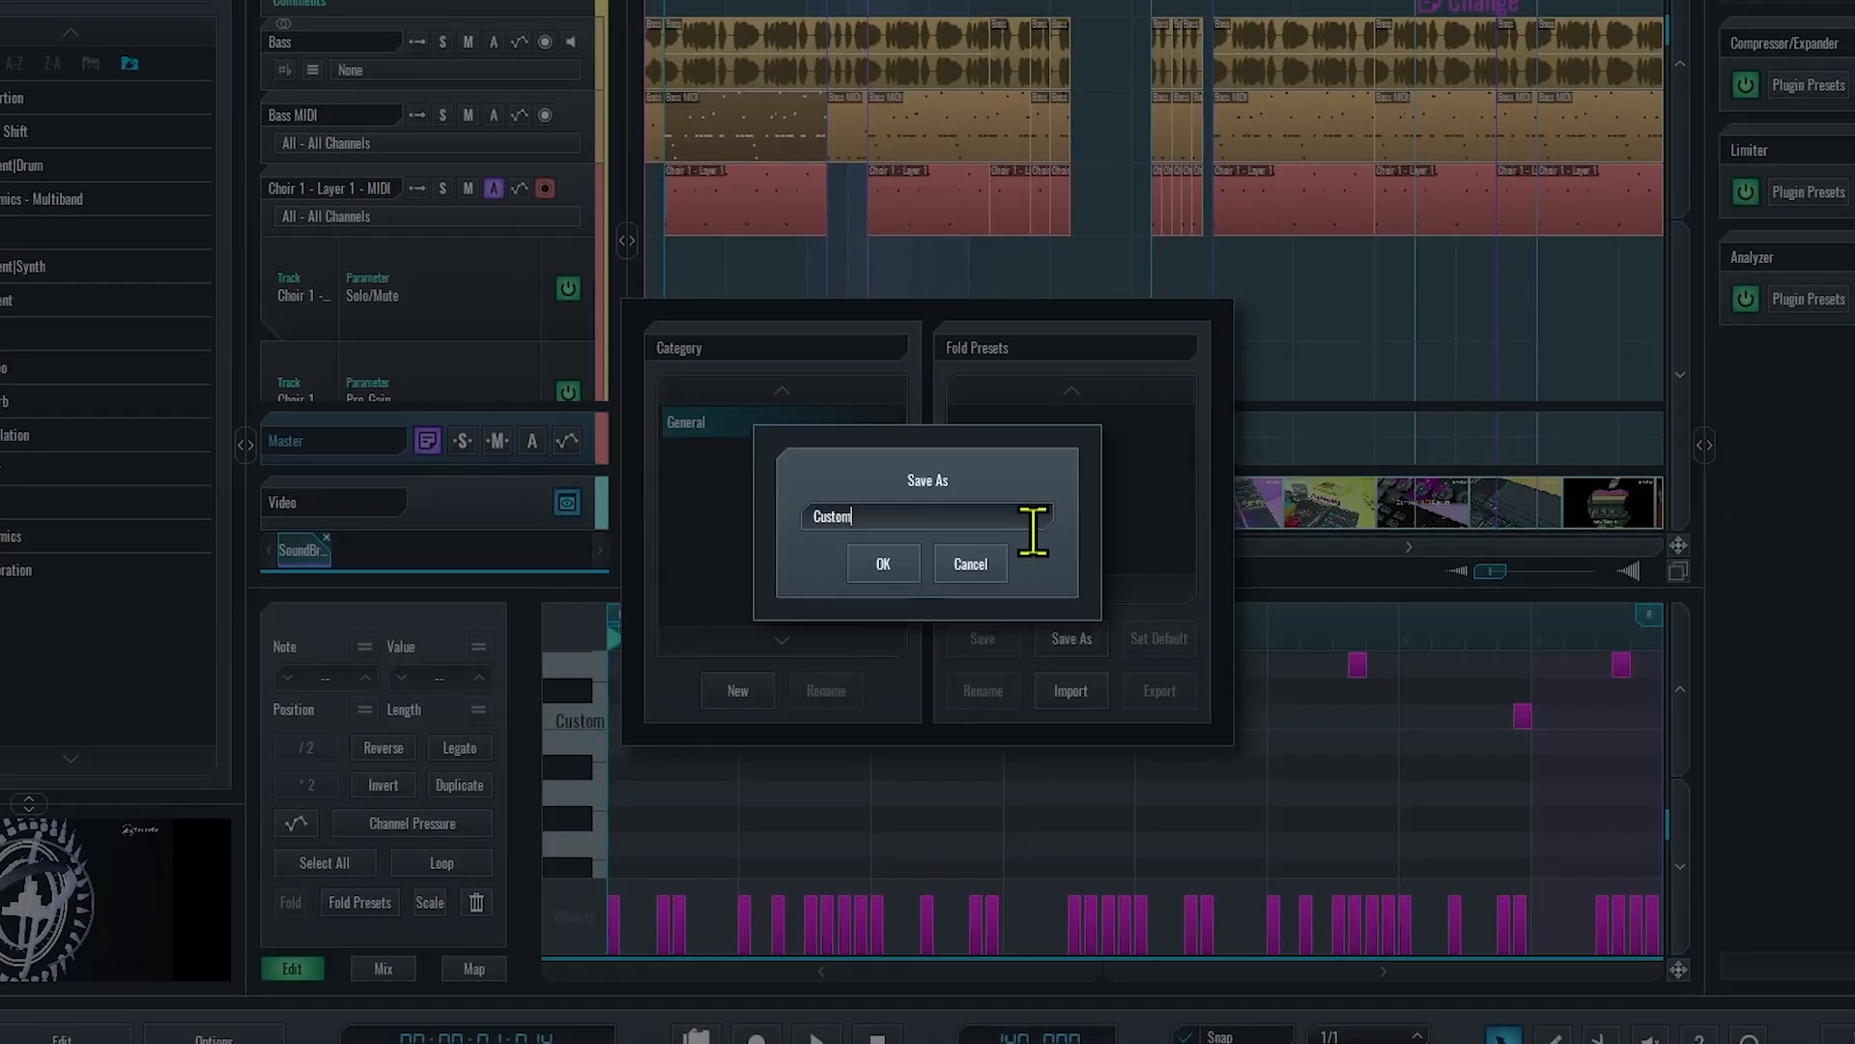
left_click(881, 563)
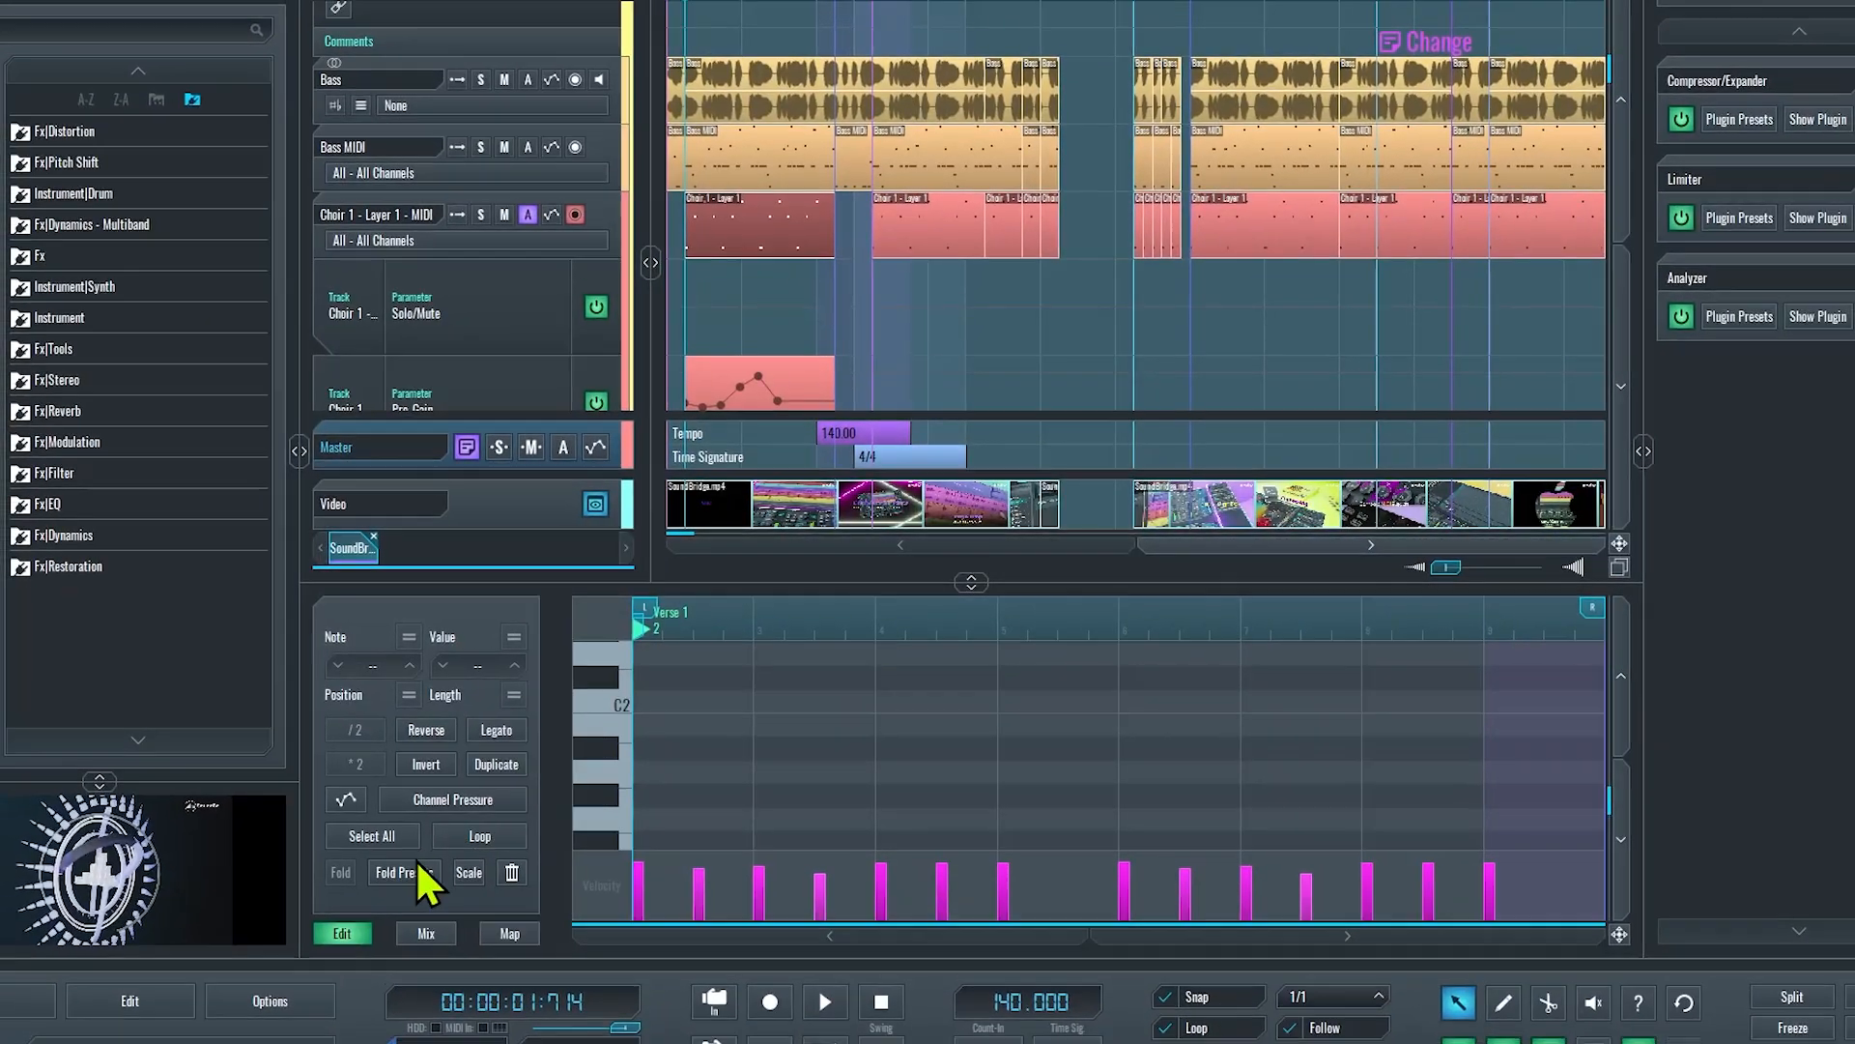
left_click(401, 872)
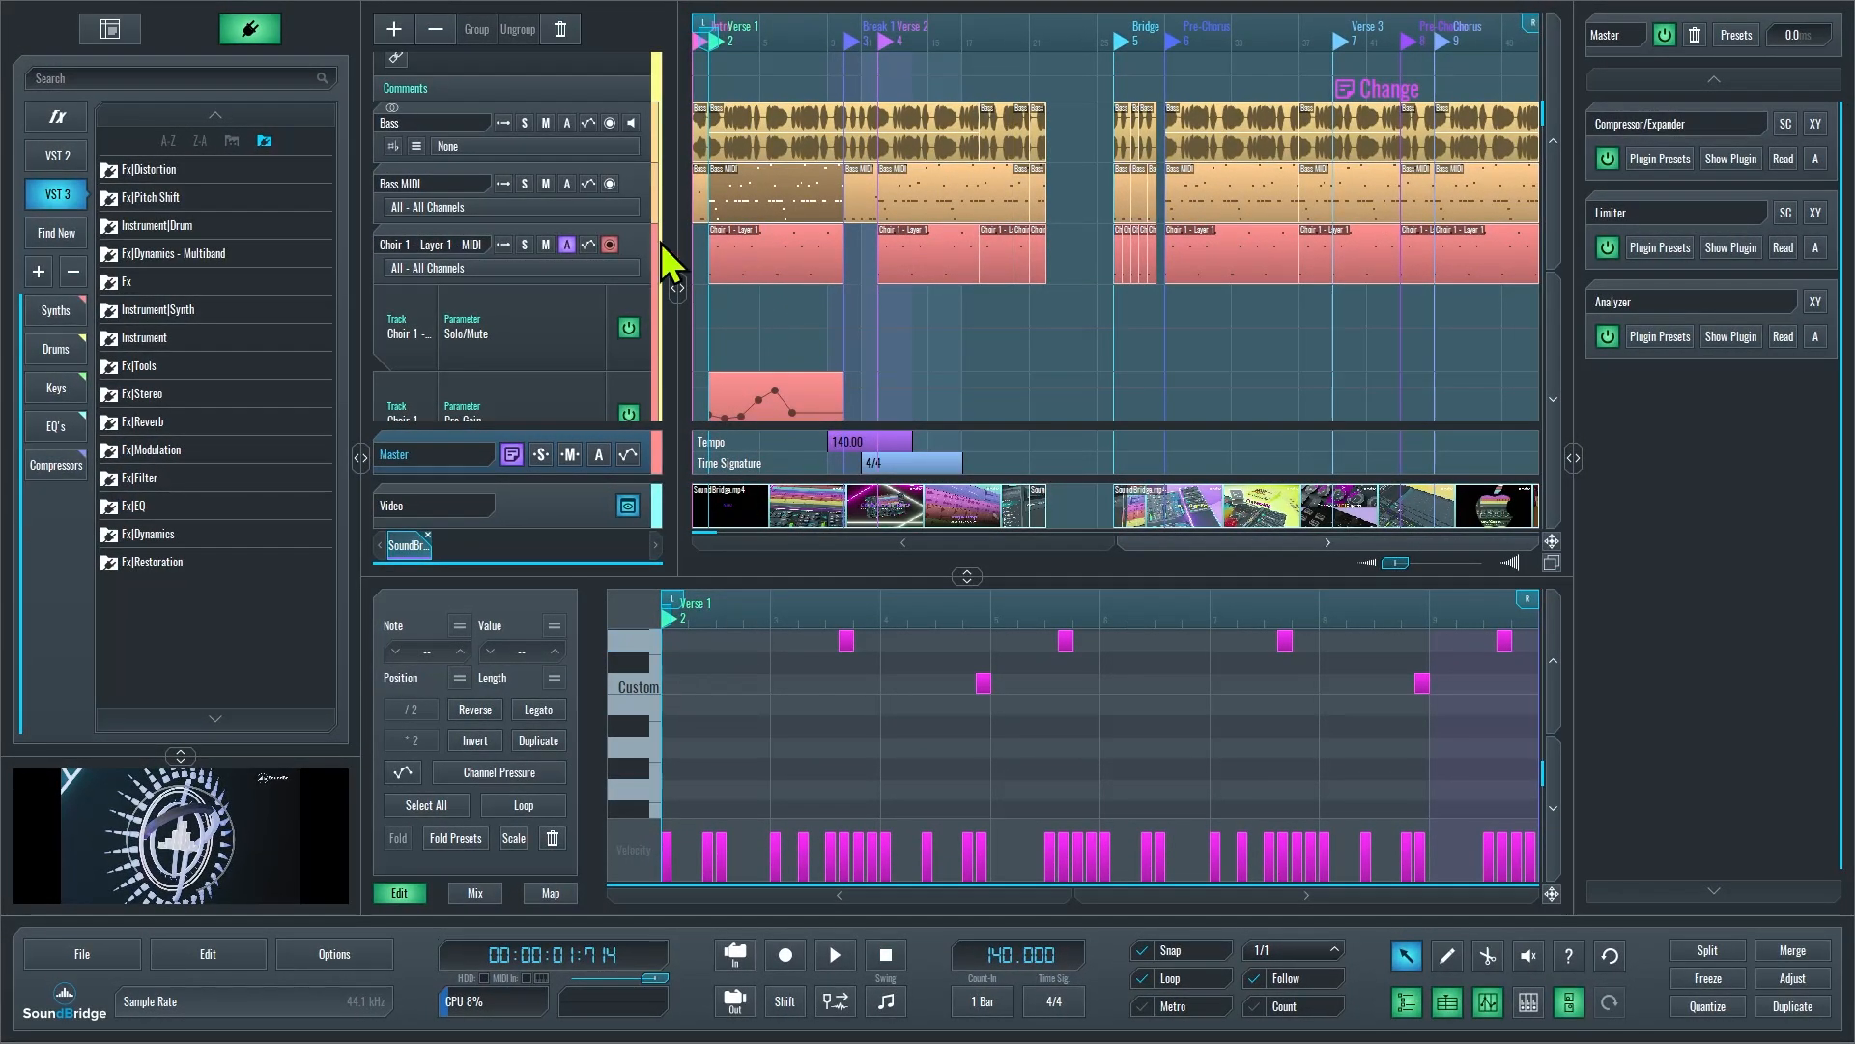
mouse_move(663, 663)
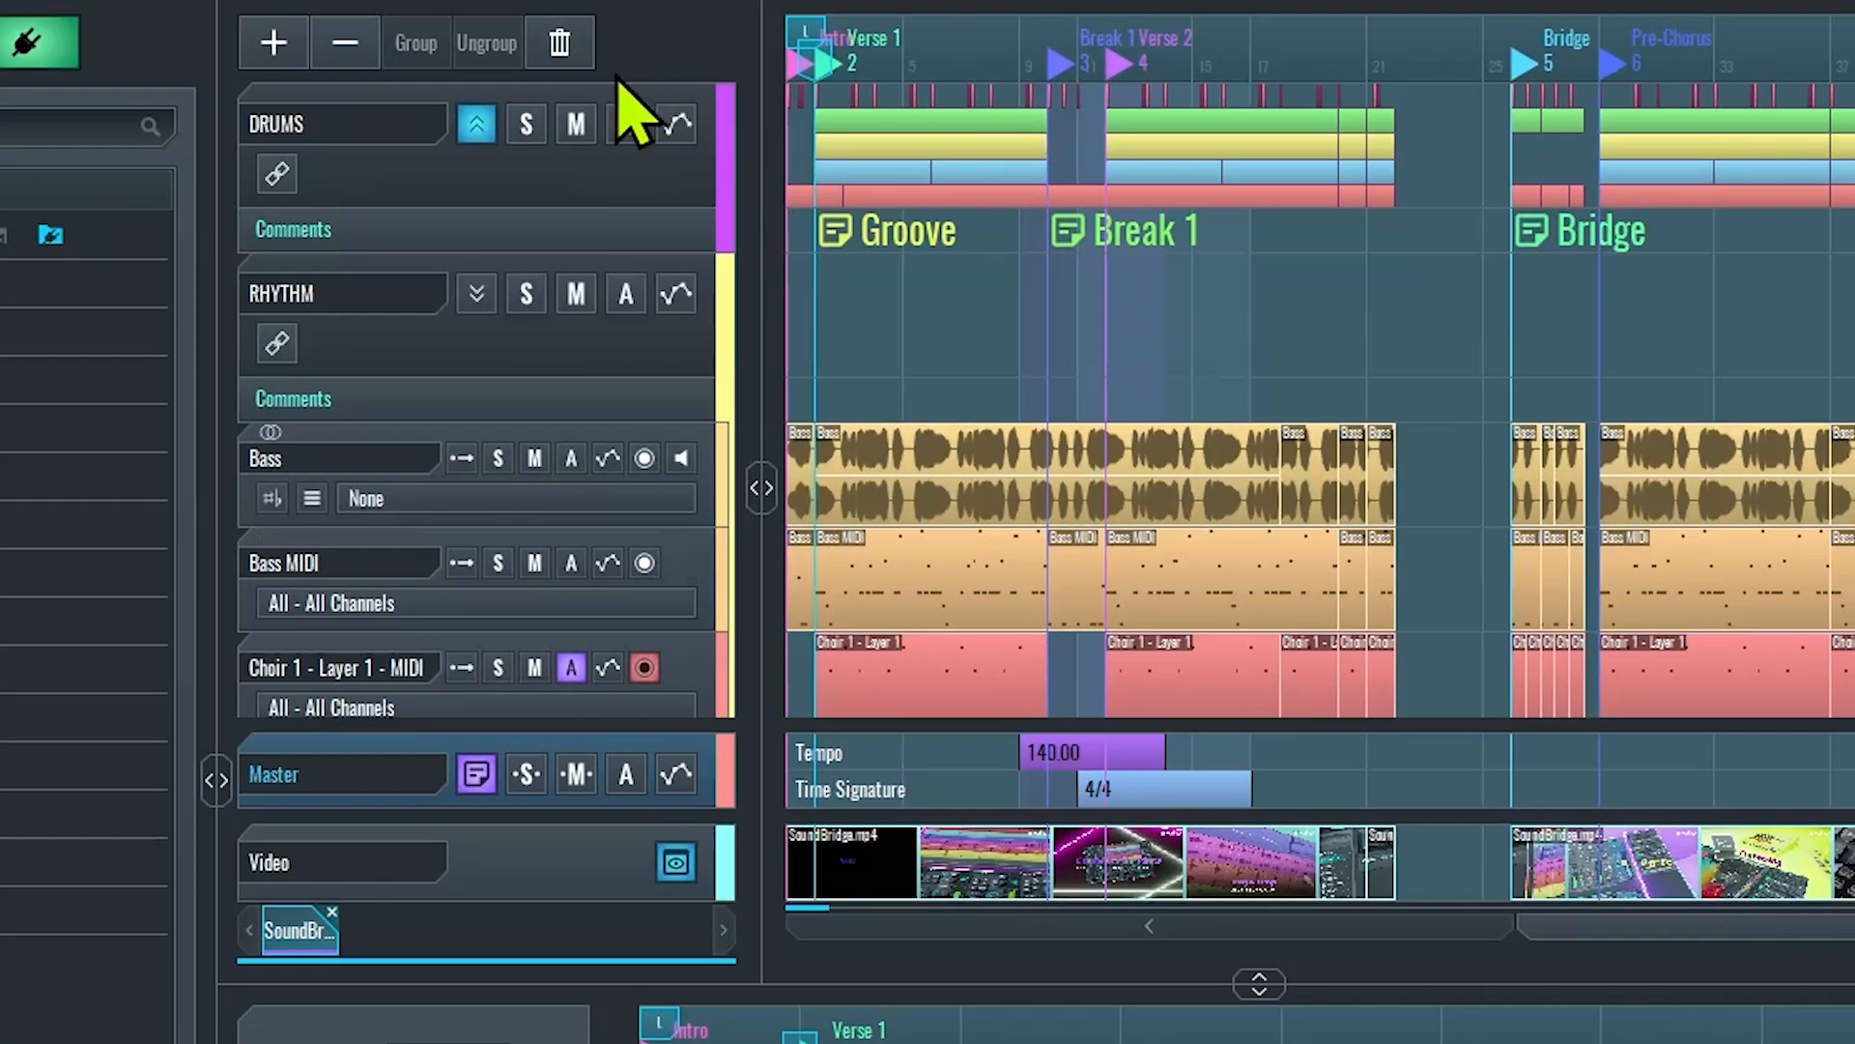
mouse_move(626, 122)
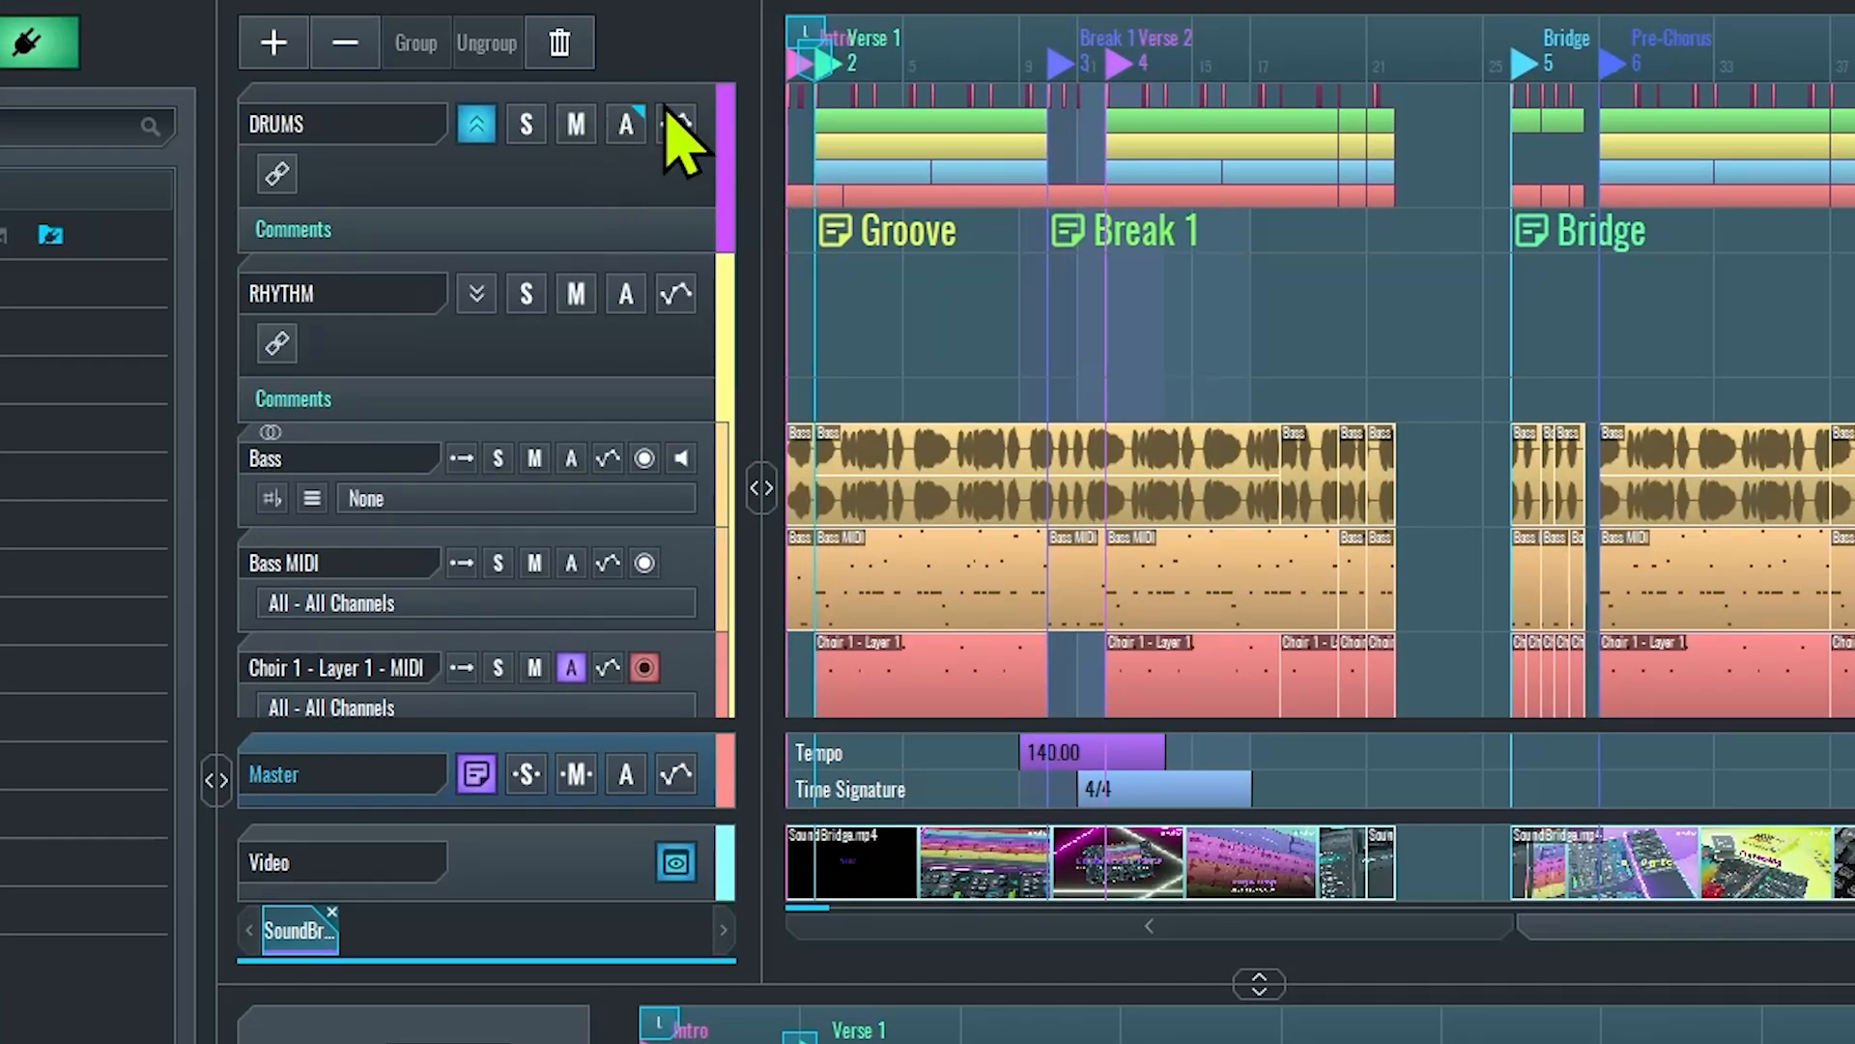
Show the Solo/Mute, Gain and Pan automation lanes on the DRUMS track
left_click(626, 123)
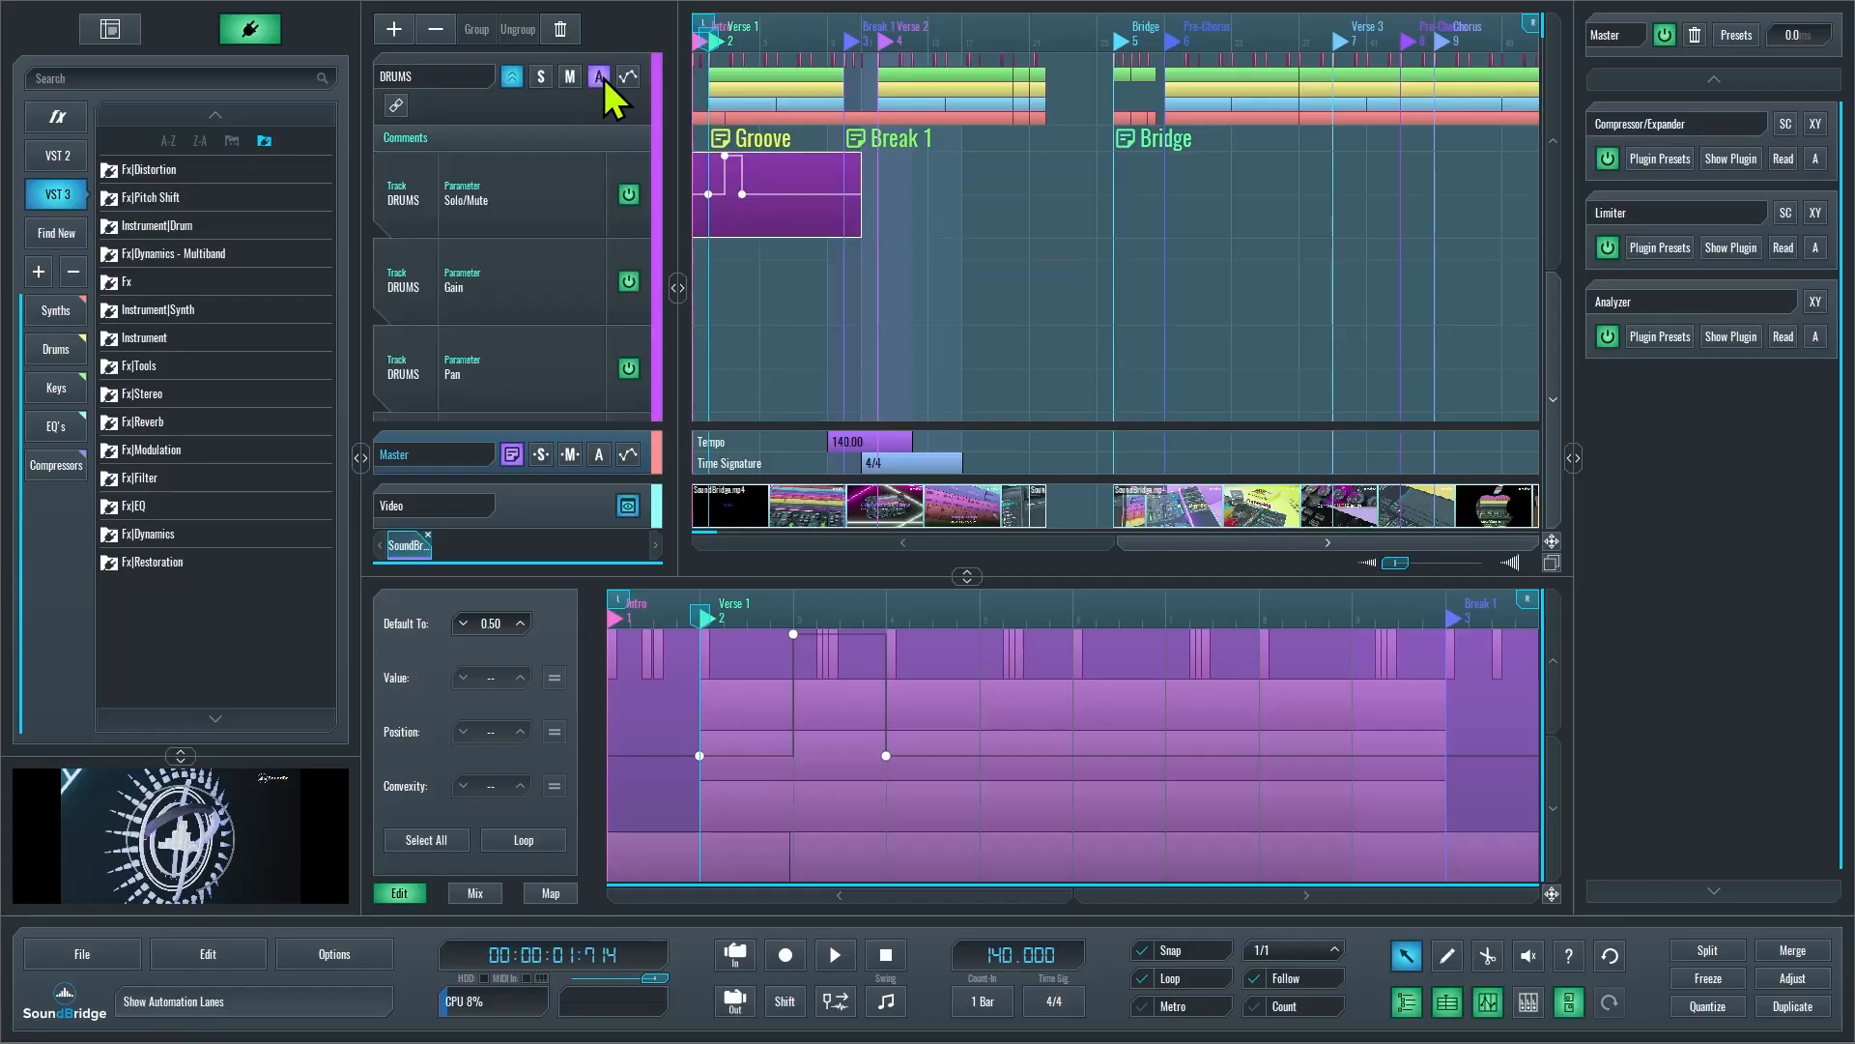